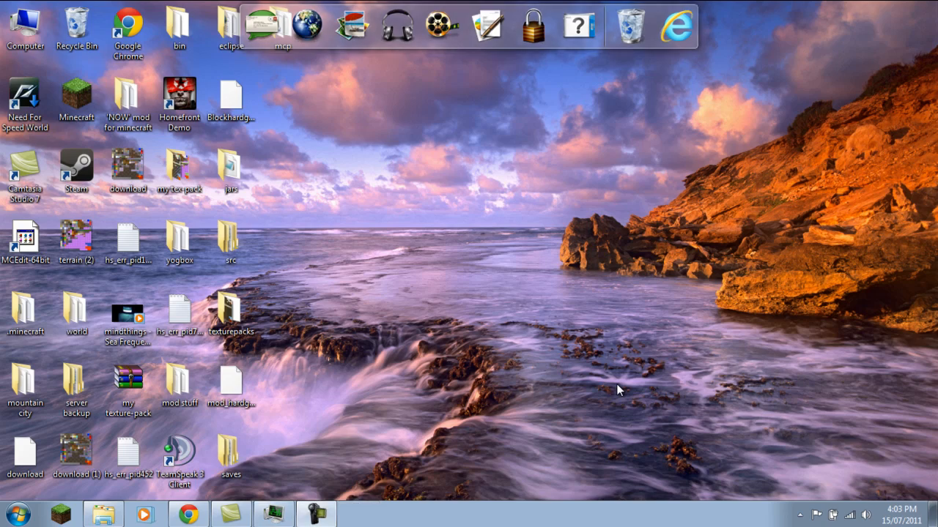
mouse_move(285, 447)
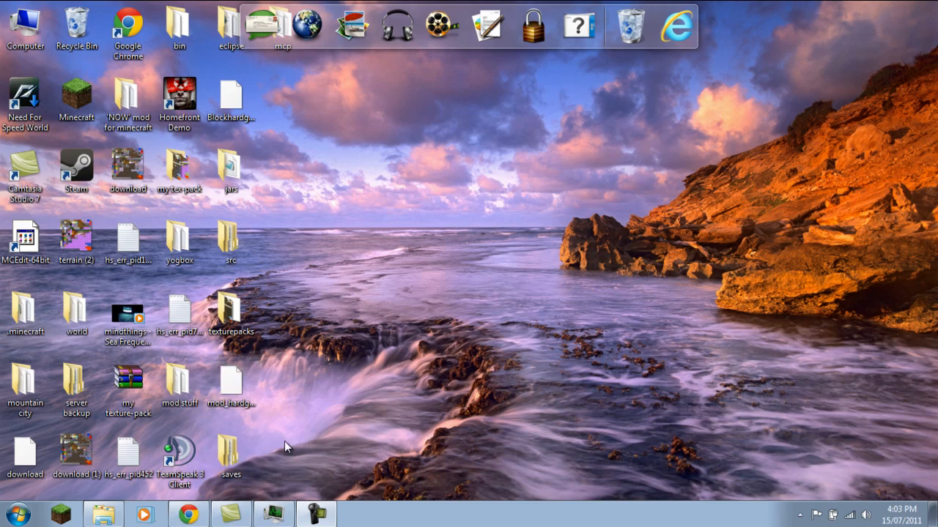
mouse_move(176, 351)
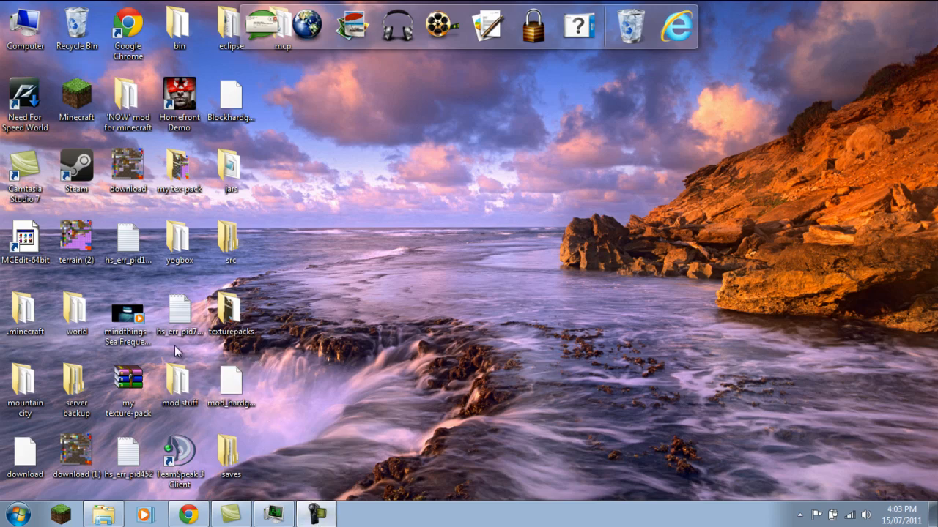
mouse_move(266, 173)
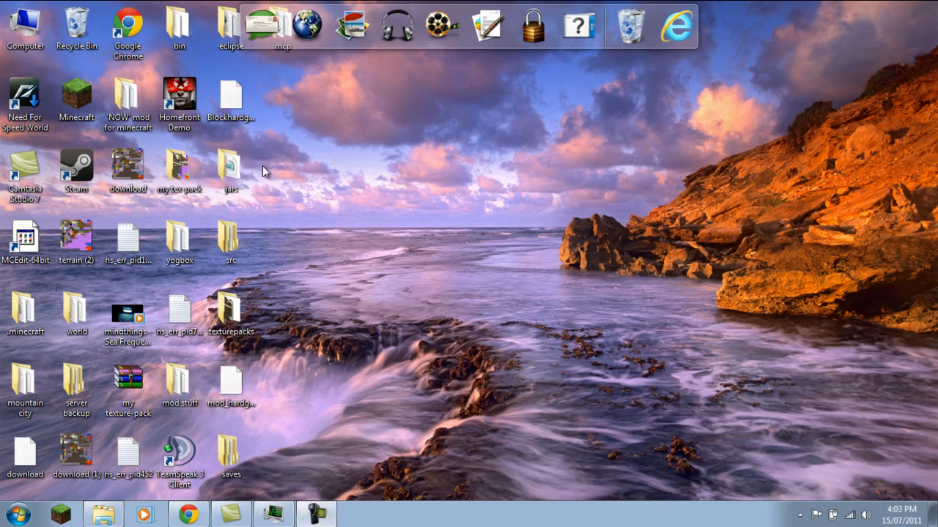
mouse_move(168, 427)
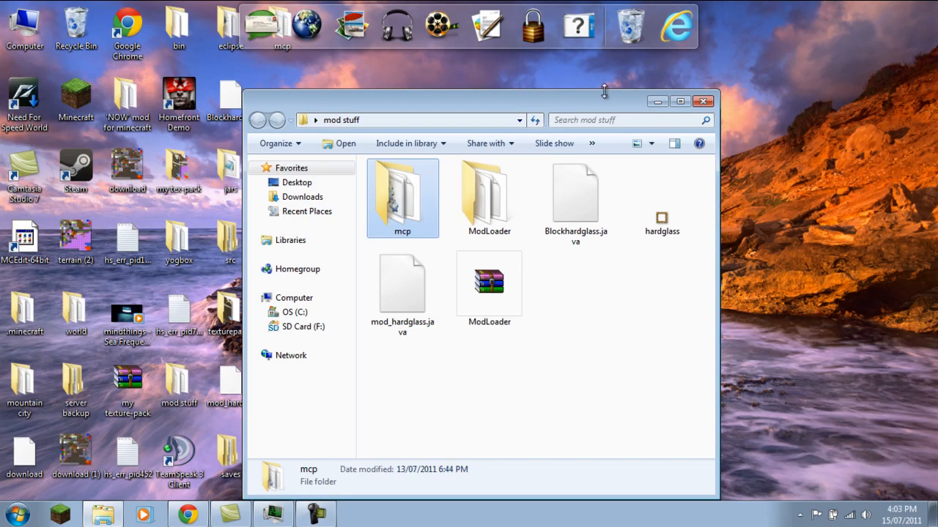
Step: Maximize Explorer, enter the mcp folder and select the reobfuscate batch file
left_click(680, 103)
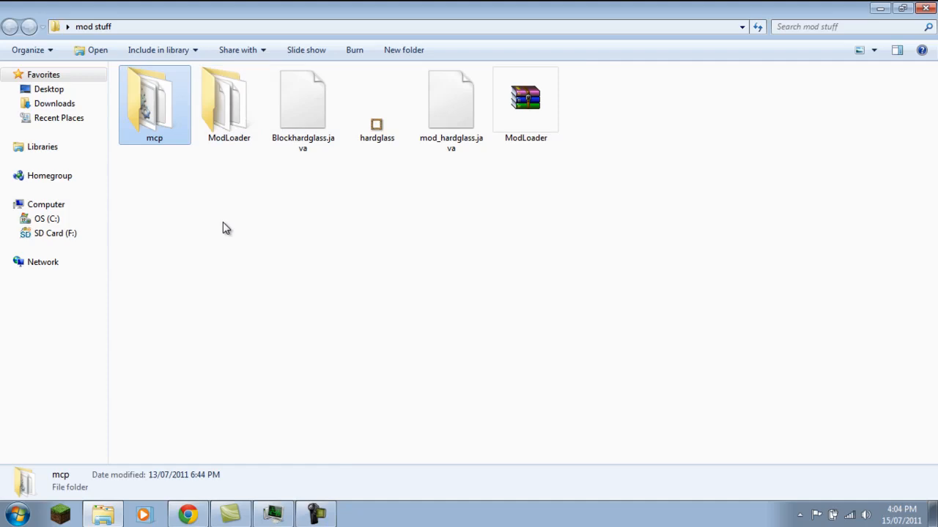
double_click(154, 102)
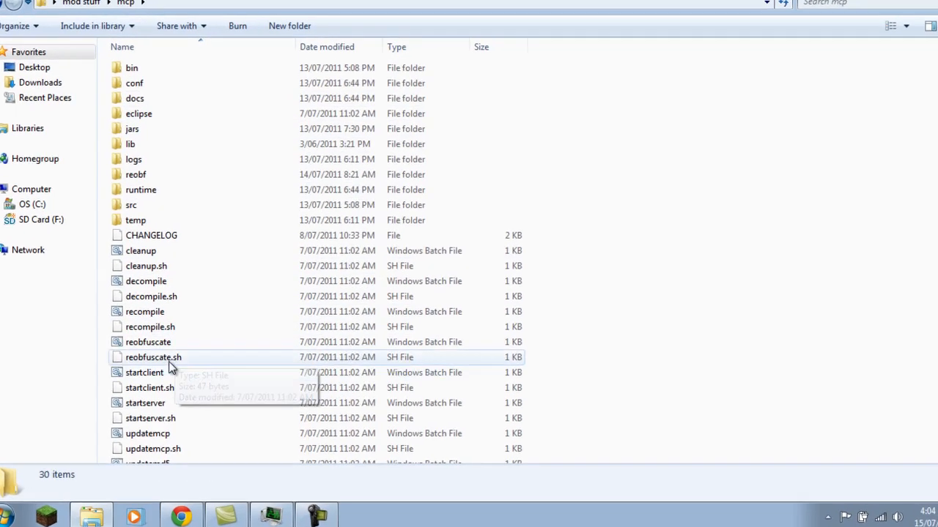
left_click(148, 343)
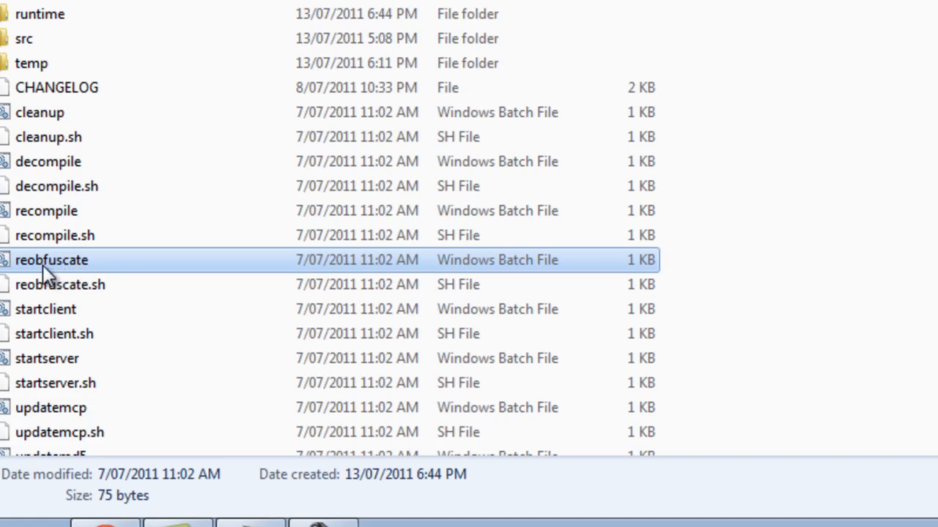
mouse_move(88, 271)
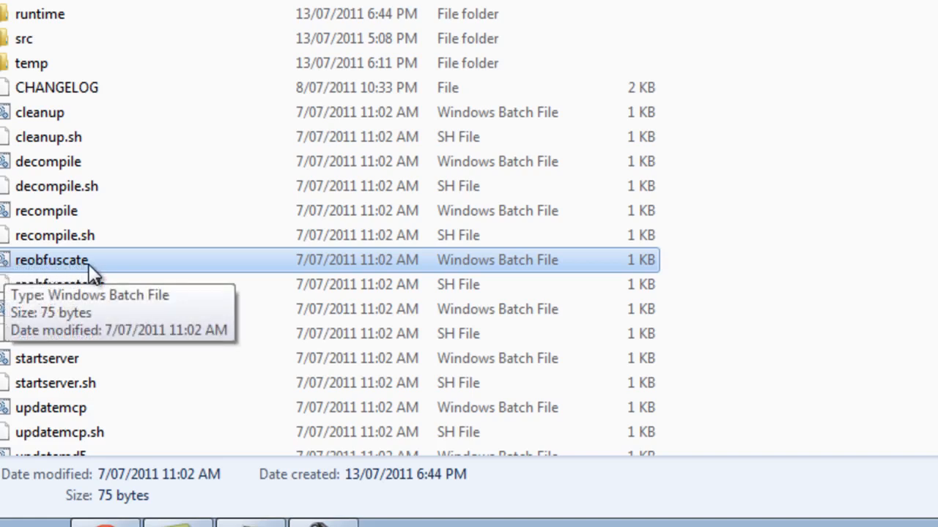
mouse_move(454, 197)
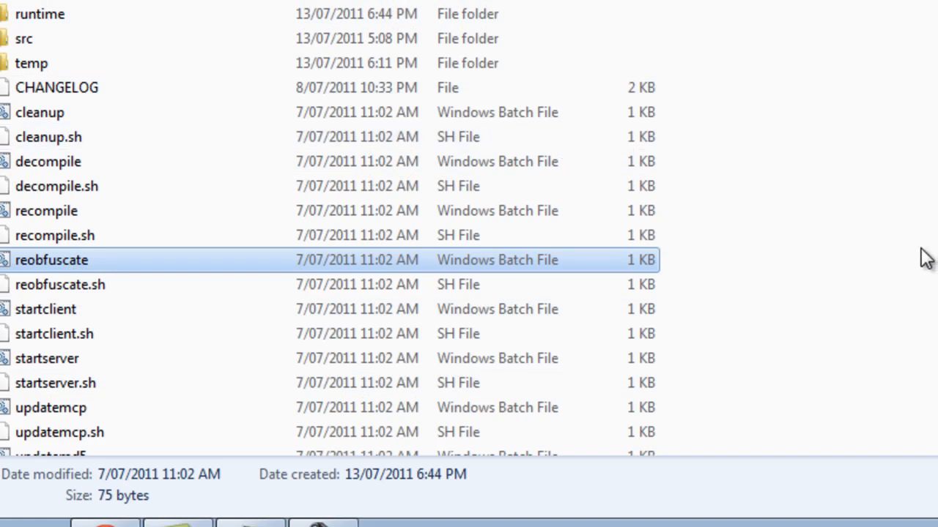
mouse_move(876, 258)
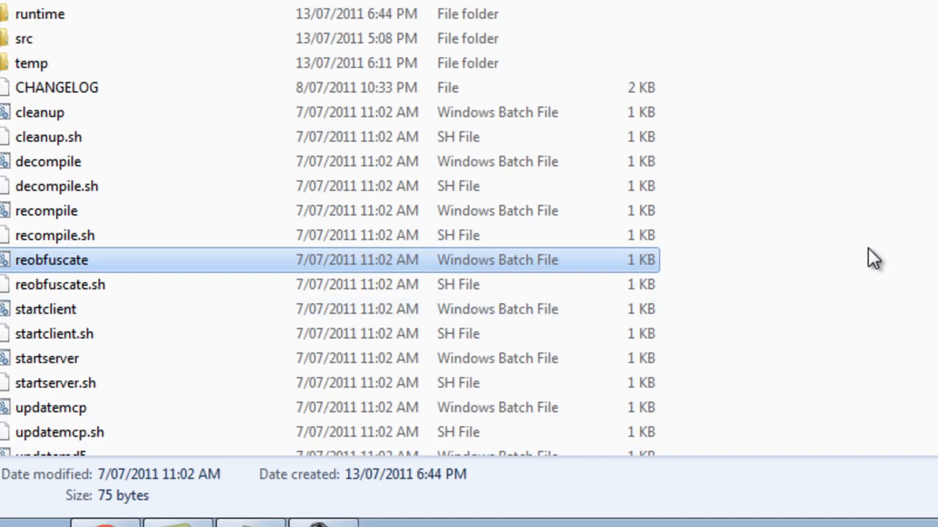
mouse_move(770, 170)
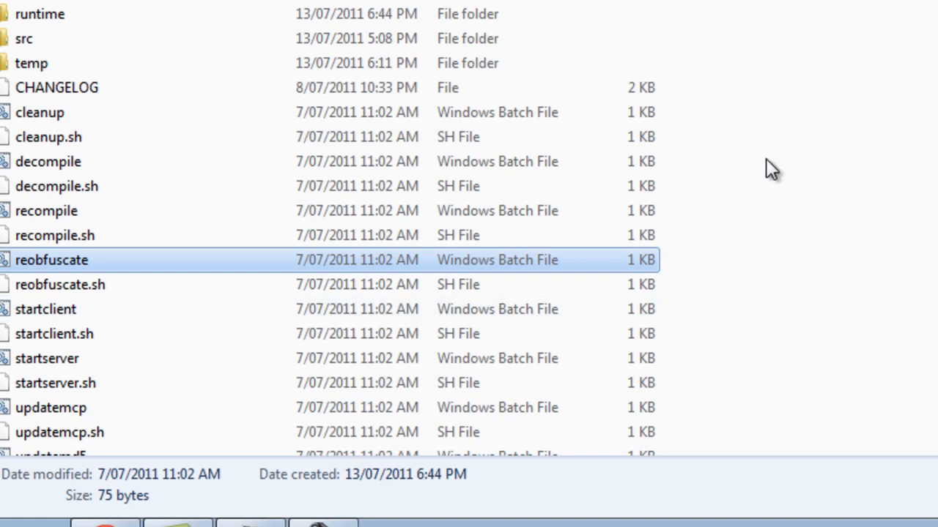
mouse_move(681, 91)
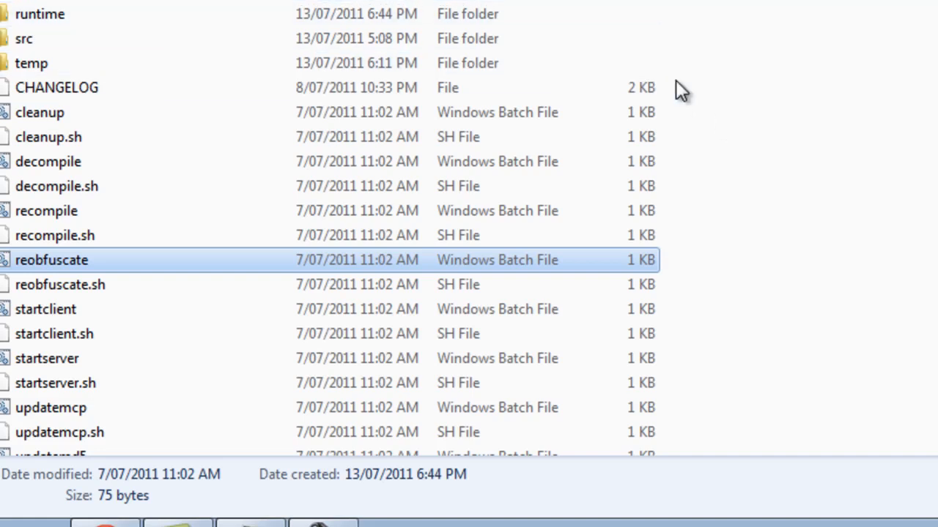
mouse_move(681, 80)
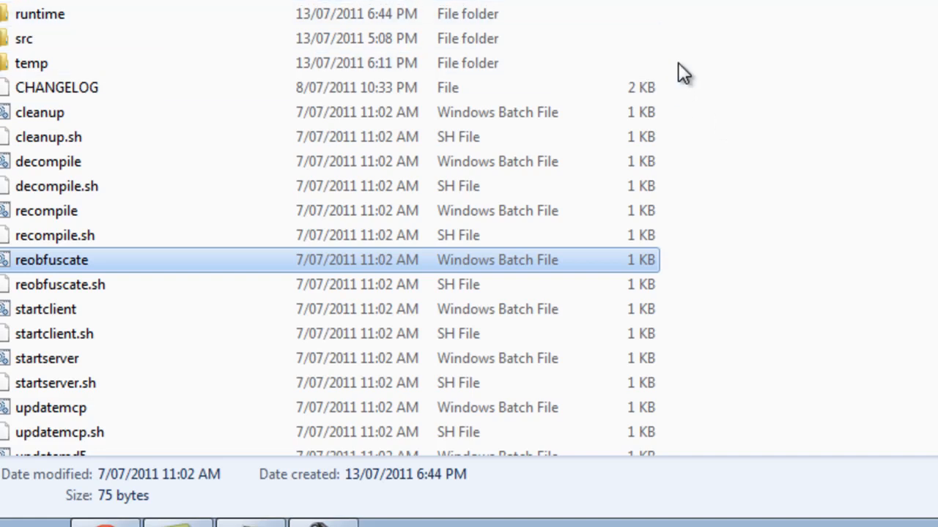
mouse_move(680, 41)
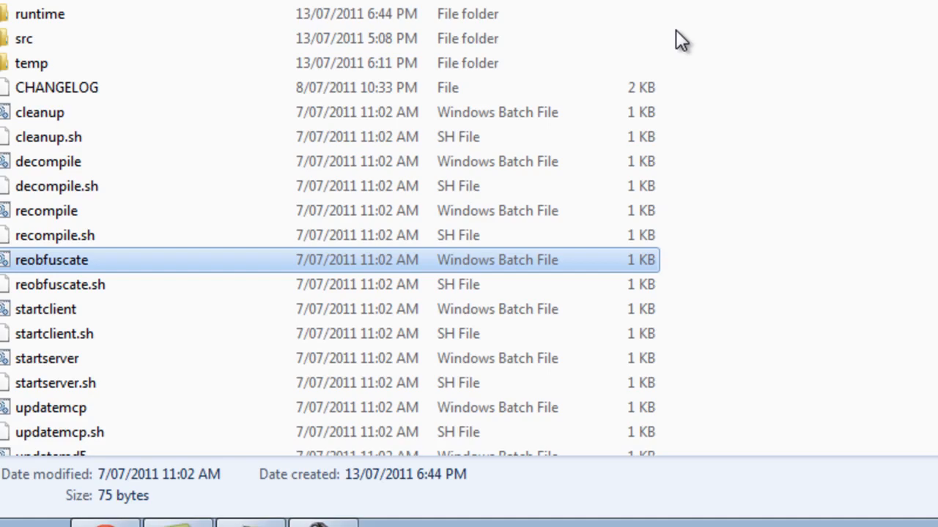
mouse_move(741, 109)
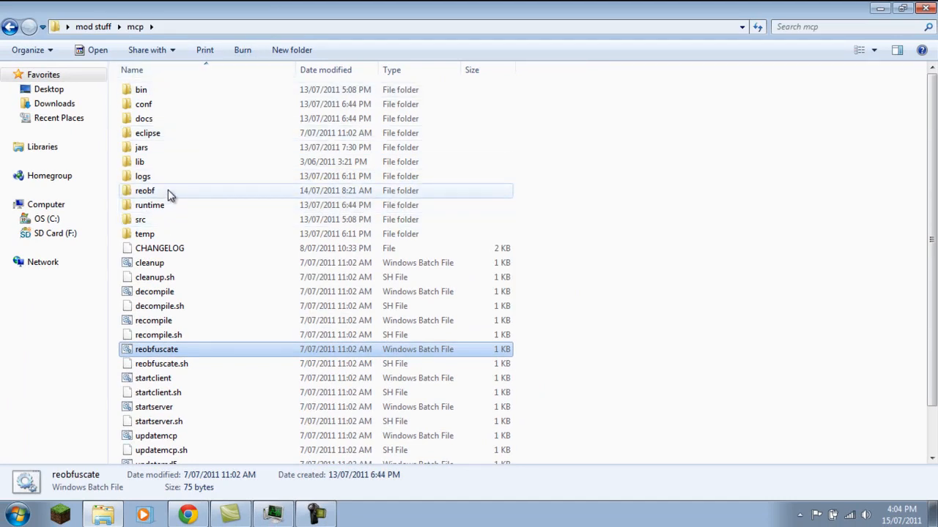
mouse_move(158, 176)
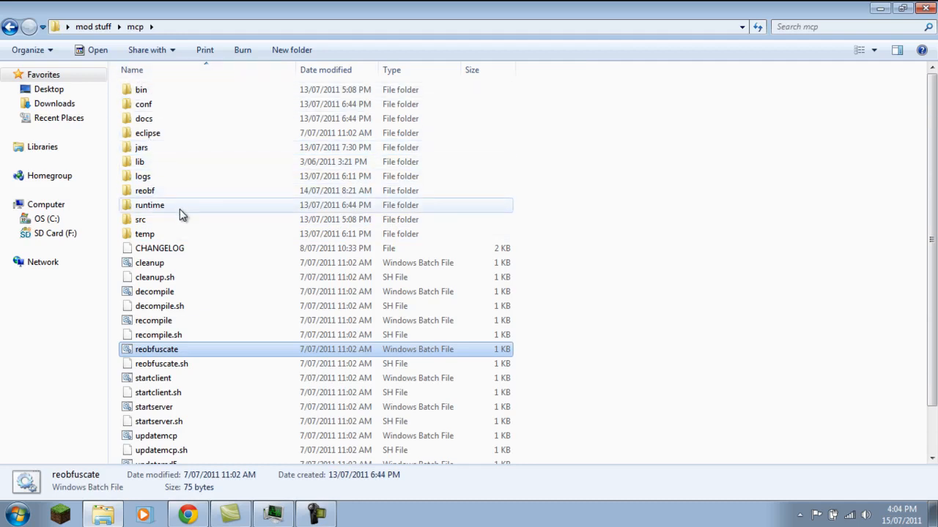
double_click(141, 219)
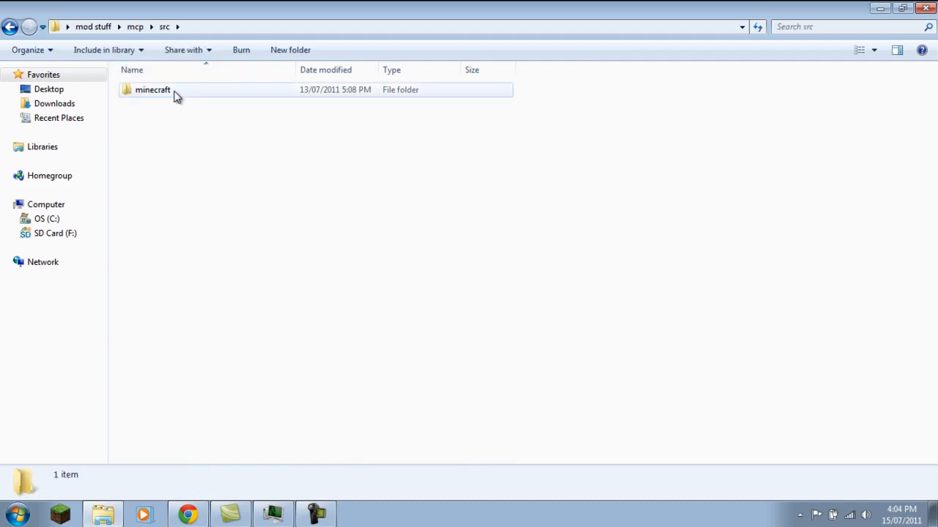
double_click(152, 89)
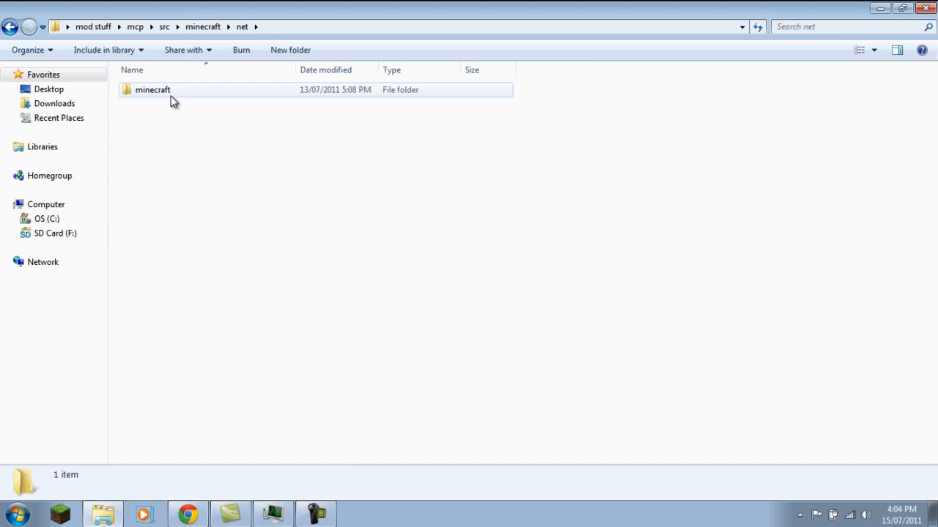
double_click(153, 90)
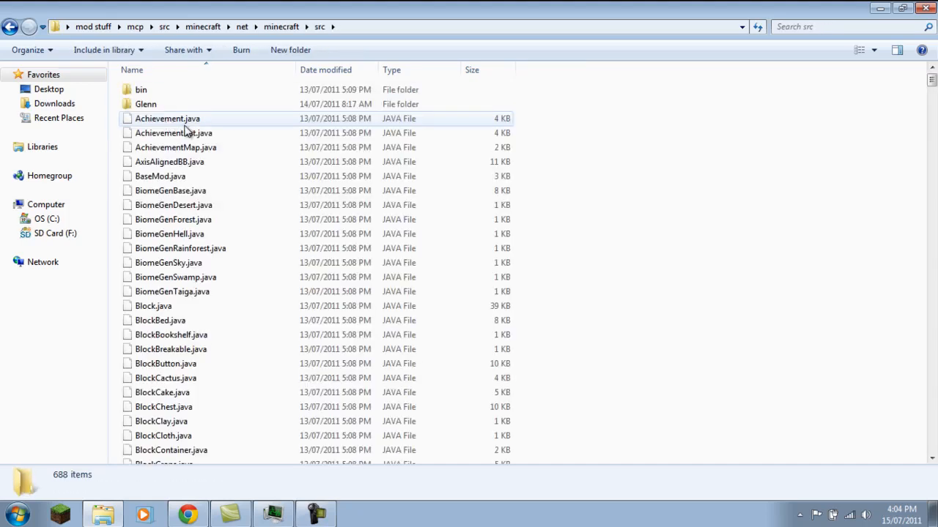
left_click(173, 291)
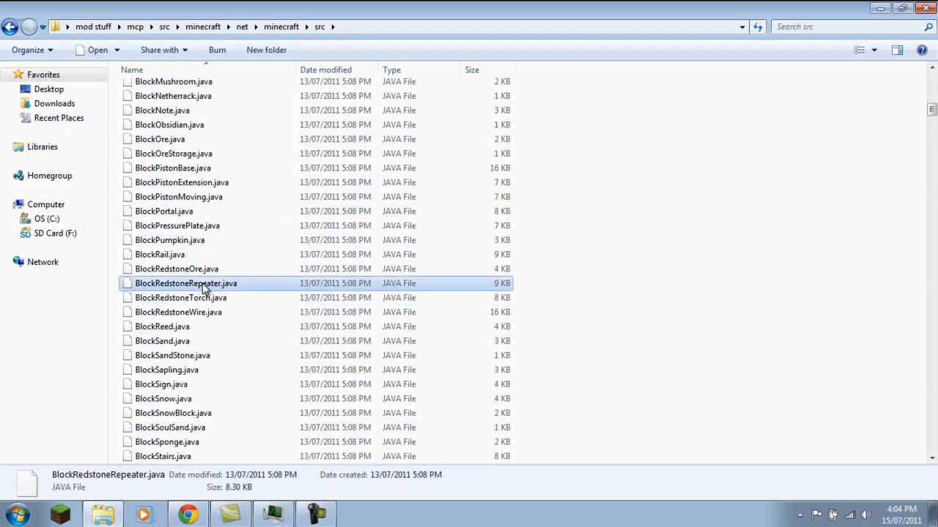
left_click(10, 26)
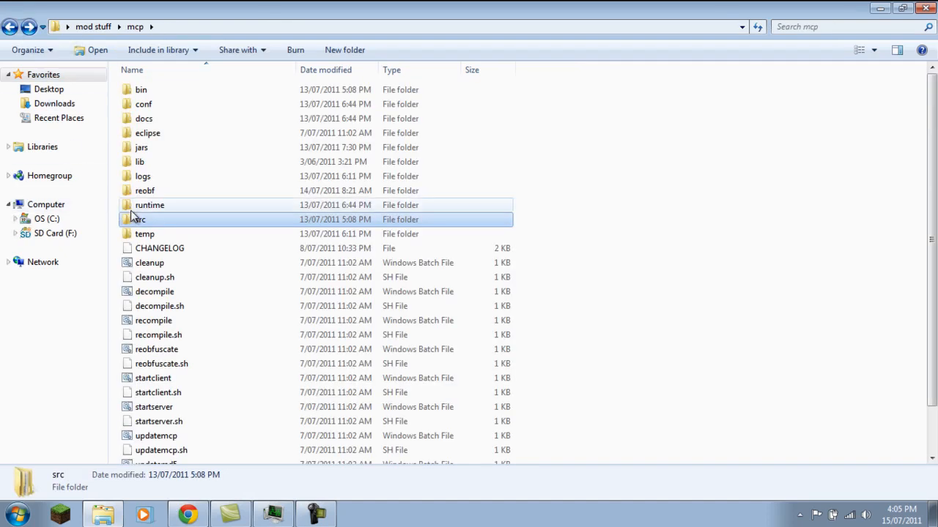
mouse_move(137, 220)
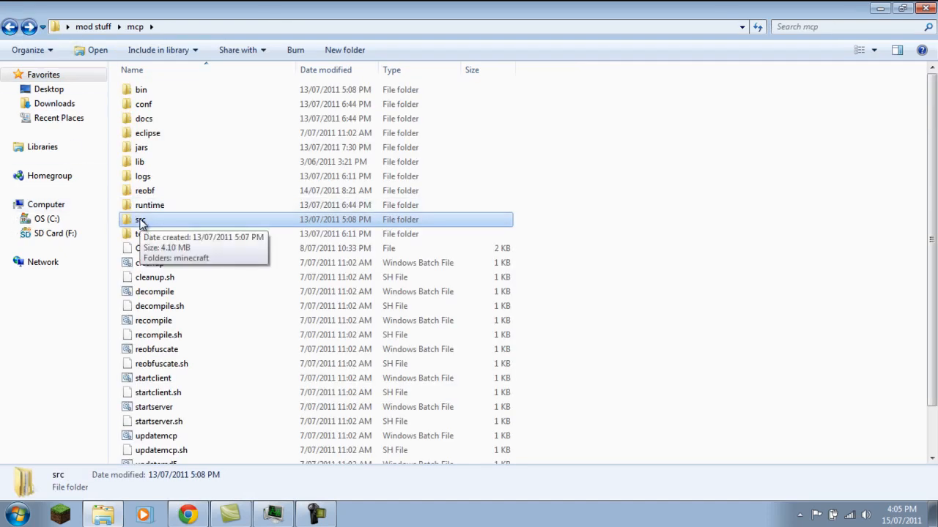
mouse_move(149, 205)
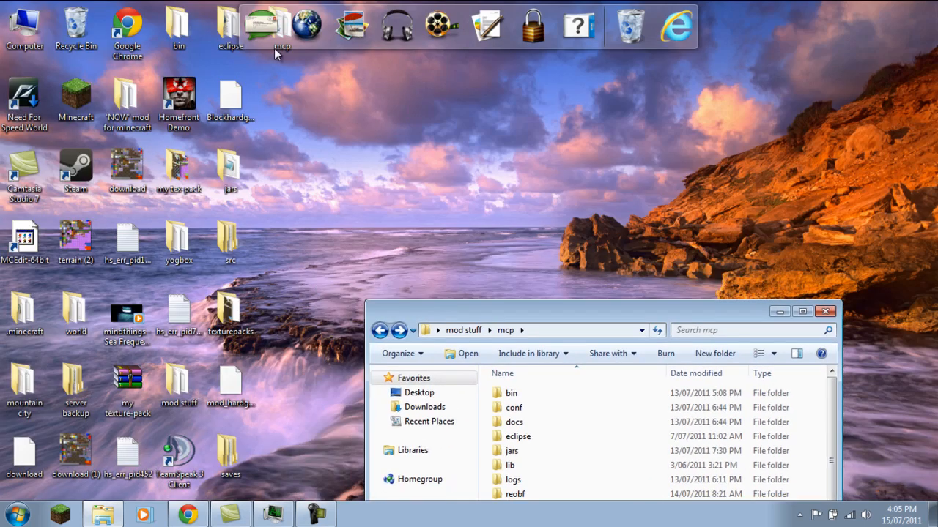
Step: Point out the src and eclipse folders, clear the selection and restore the window down
left_click(801, 310)
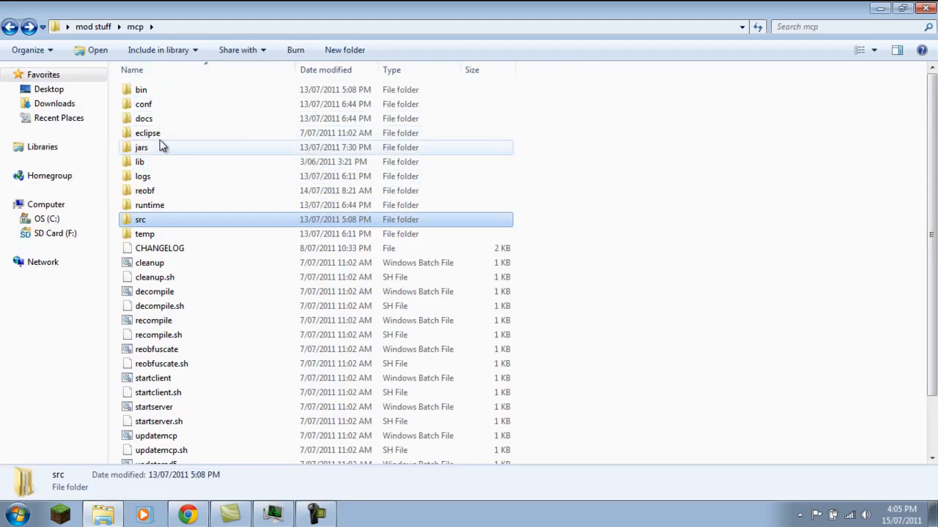
left_click(140, 147)
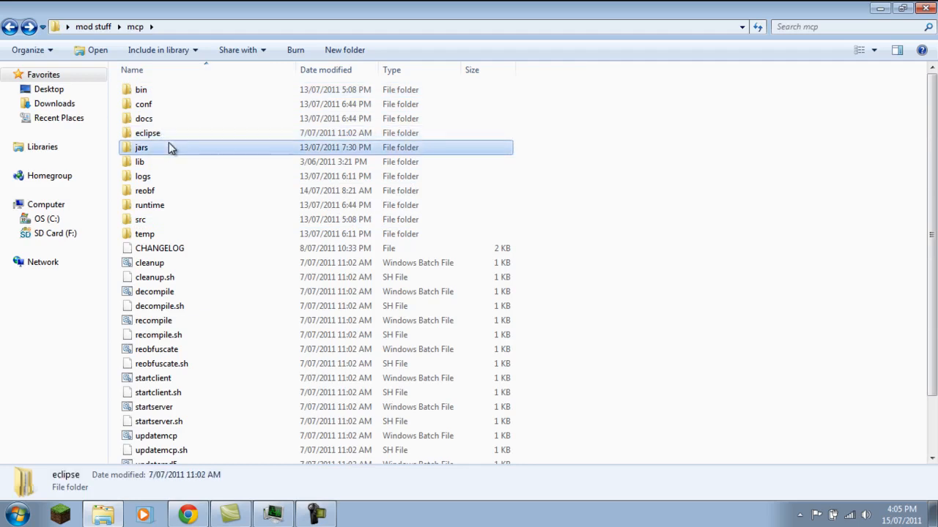
left_click(141, 220)
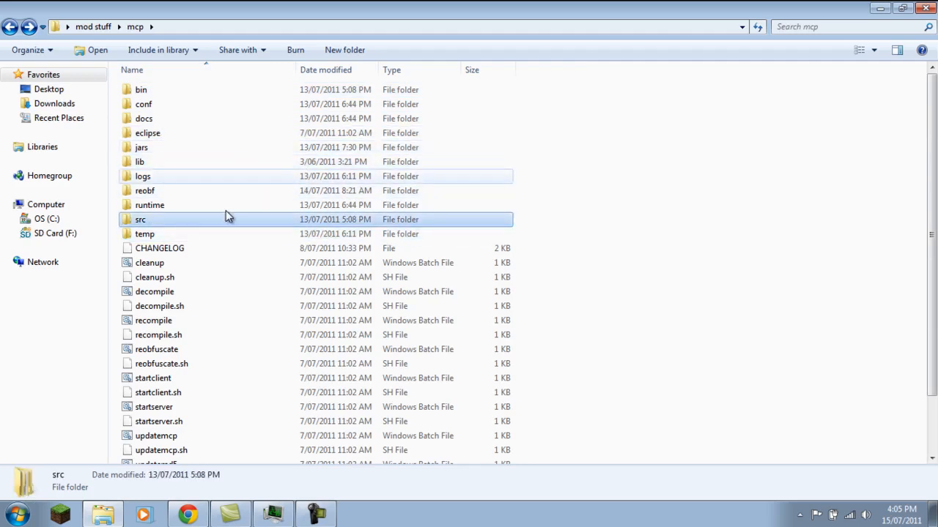
mouse_move(285, 205)
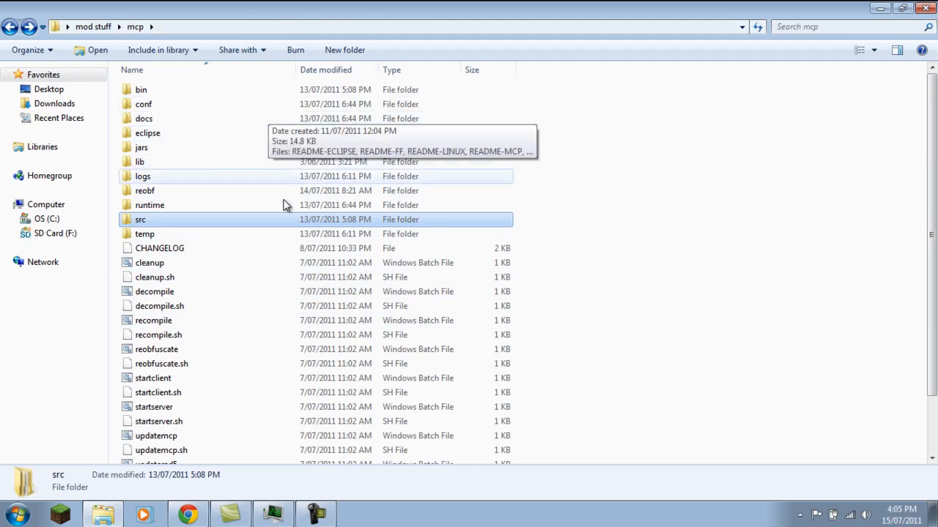
mouse_move(710, 346)
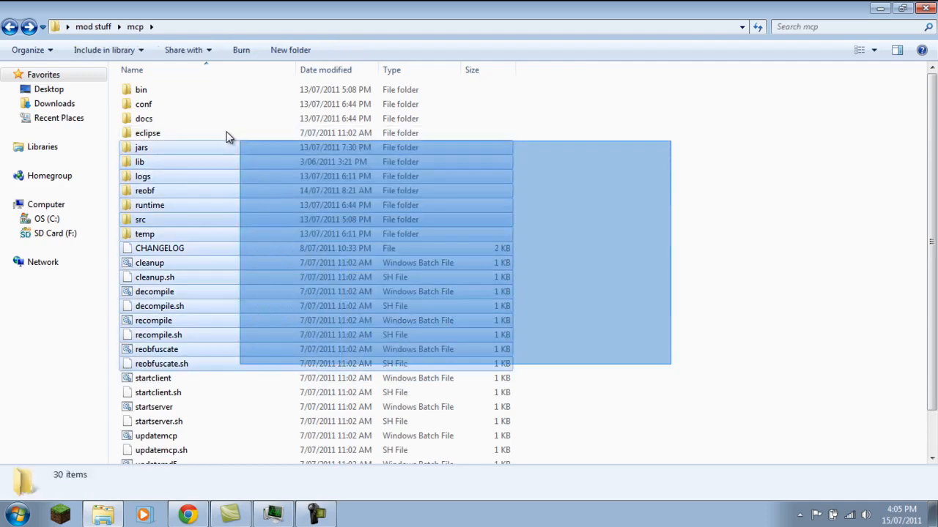
left_click(144, 191)
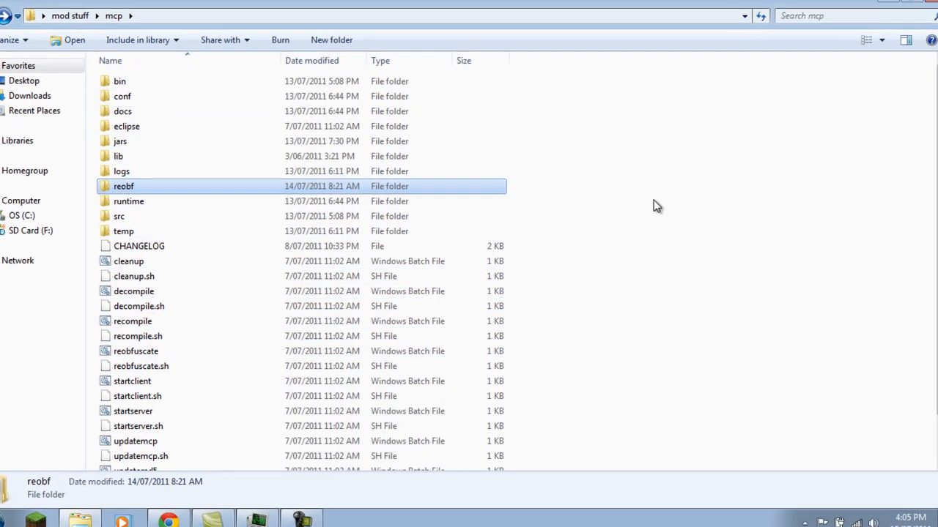
left_click(721, 16)
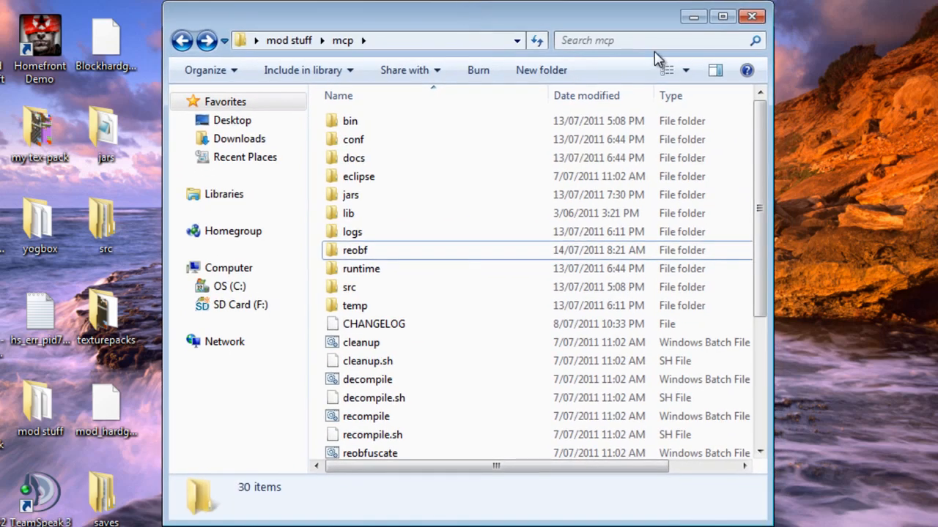
Step: Browse temp\bin\minecraft\Glenn, return to the mcp folder and maximize the window
double_click(355, 307)
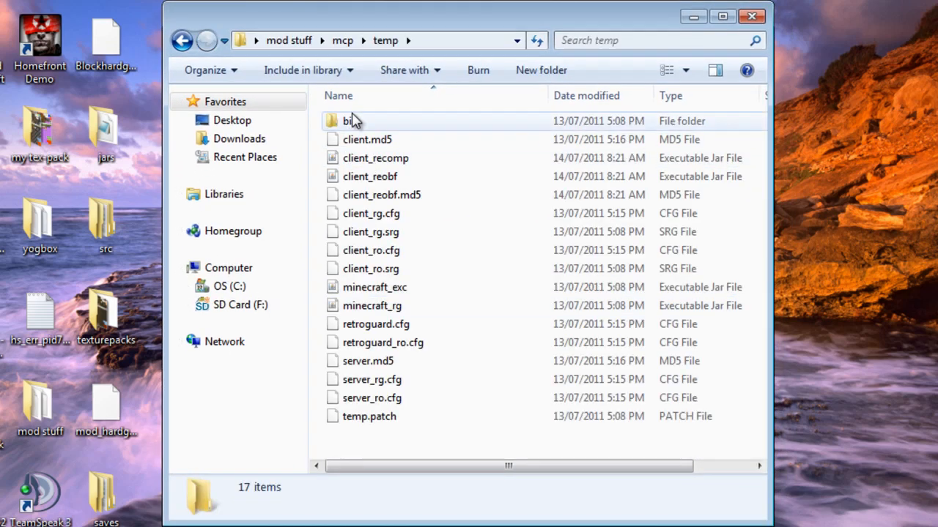
double_click(352, 120)
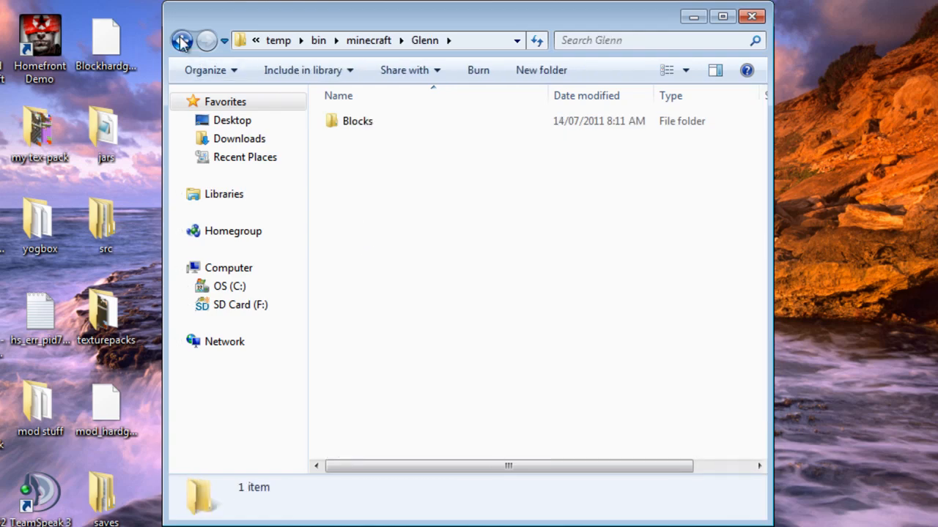
double_click(357, 120)
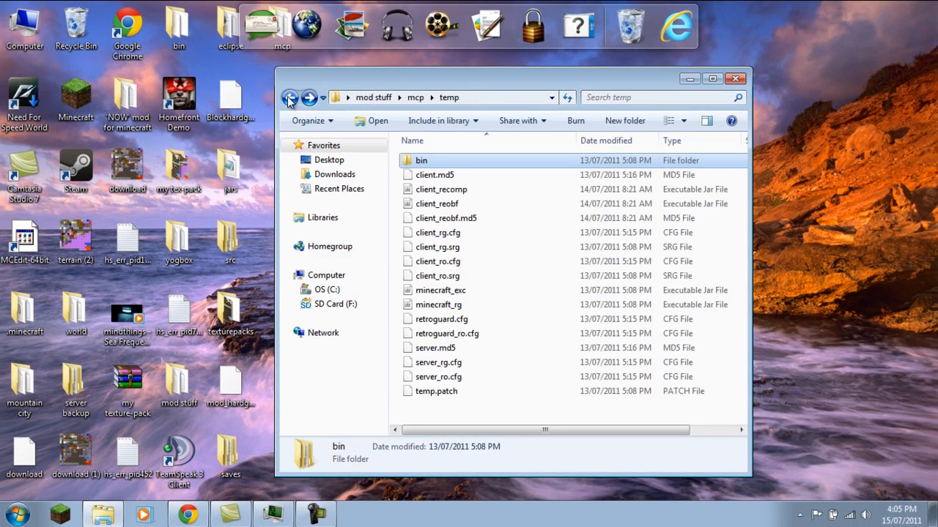
left_click(290, 97)
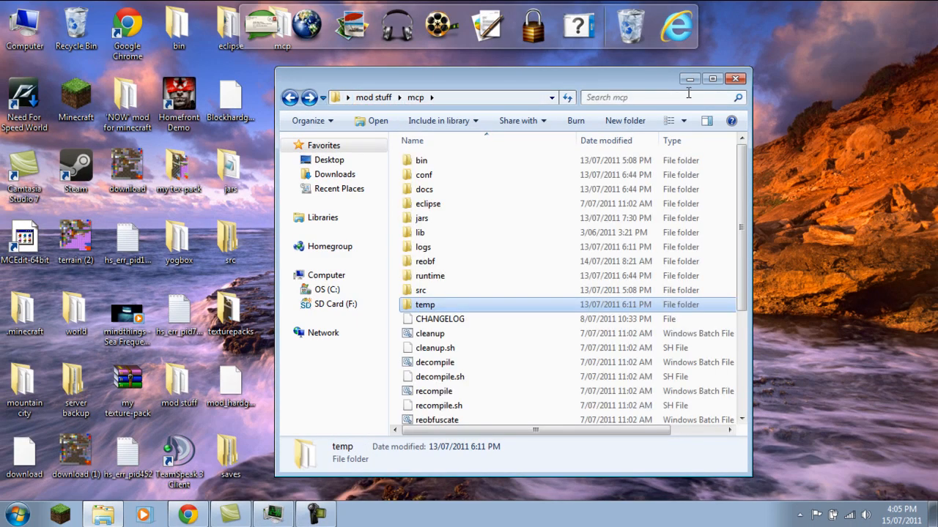
left_click(688, 79)
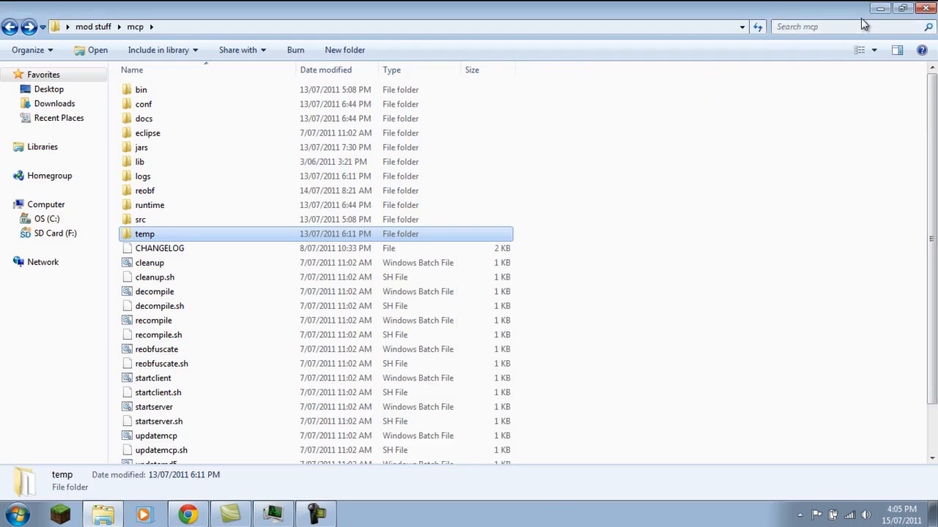
mouse_move(790, 175)
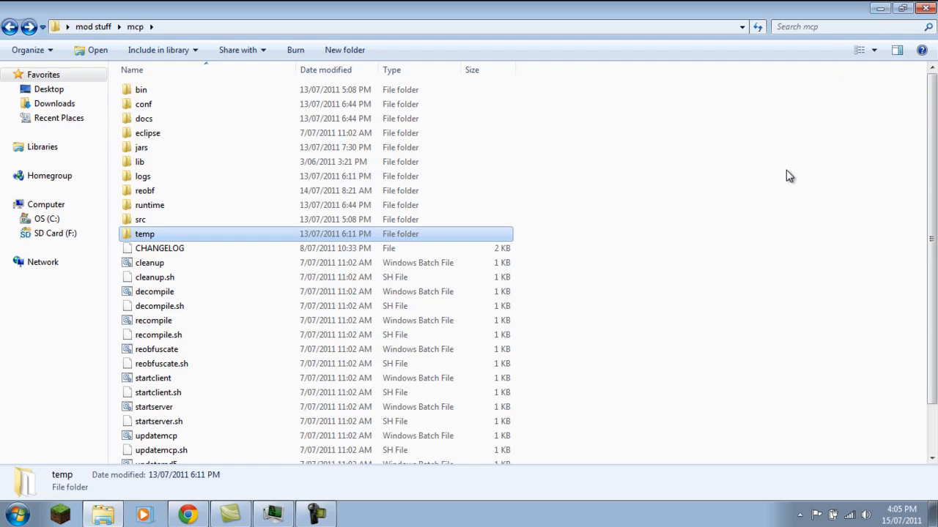
left_click(903, 9)
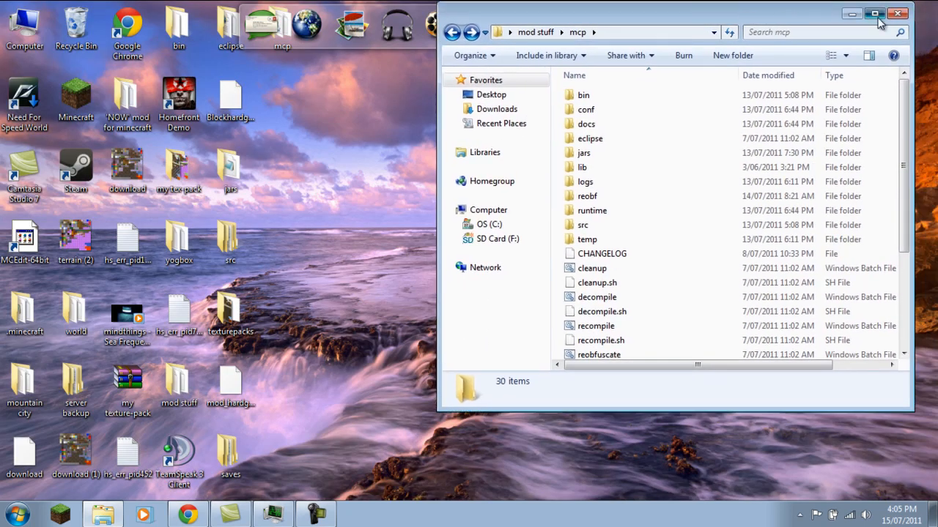
left_click(873, 13)
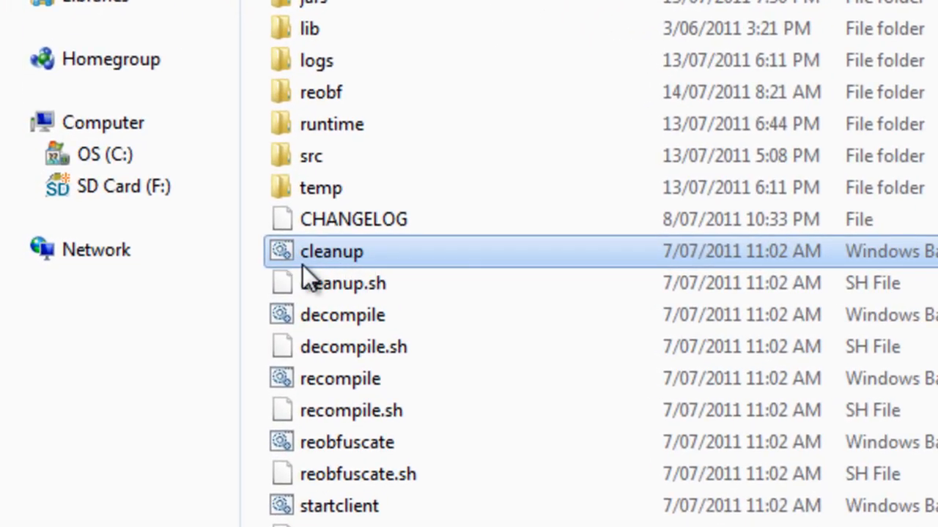
mouse_move(354, 263)
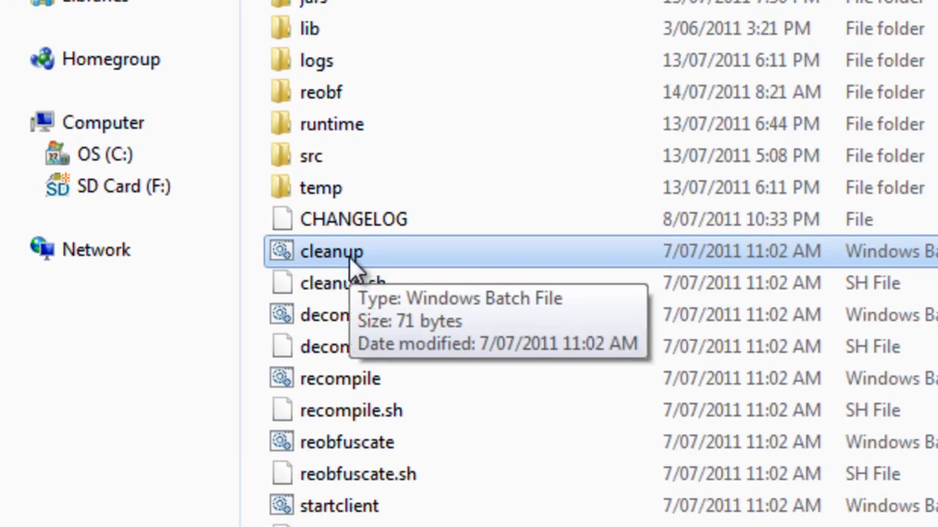
mouse_move(354, 264)
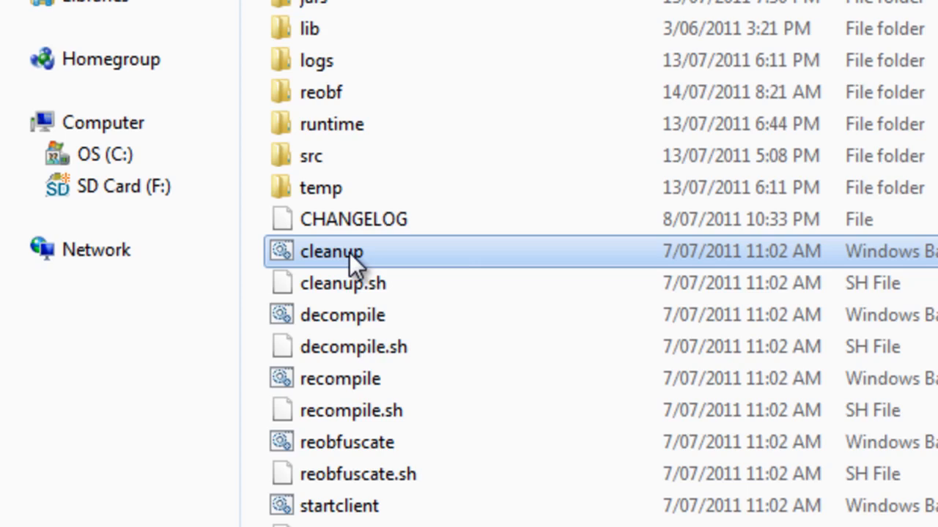
Step: Run cleanup.bat and answer Yes to deleting the MCP-created folders
double_click(331, 252)
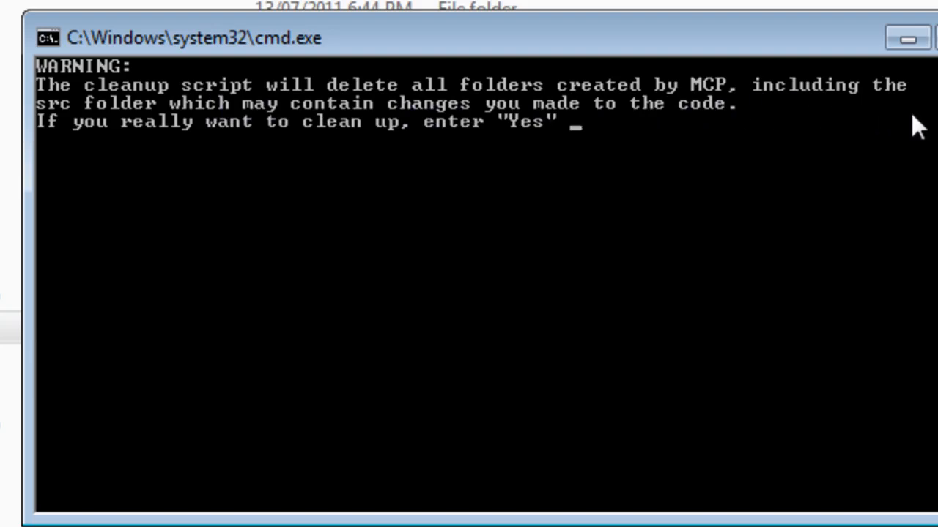
mouse_move(123, 162)
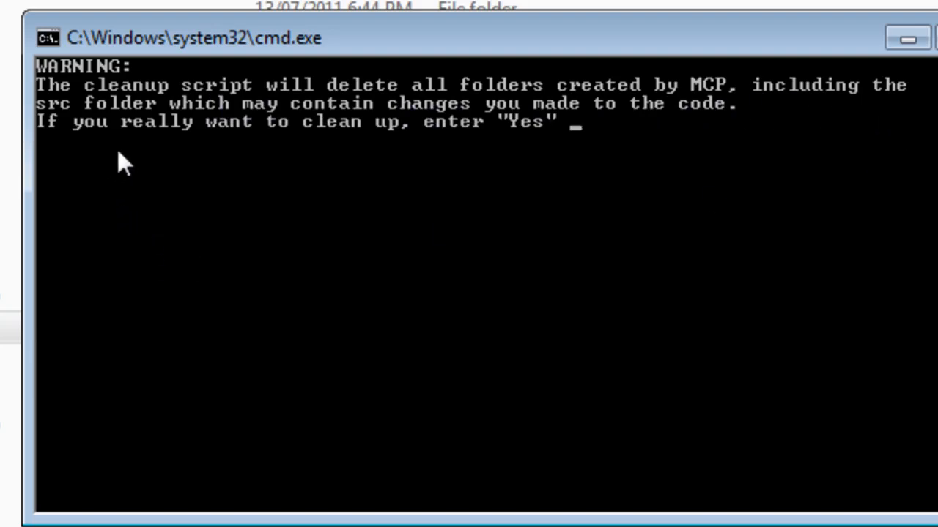
mouse_move(554, 132)
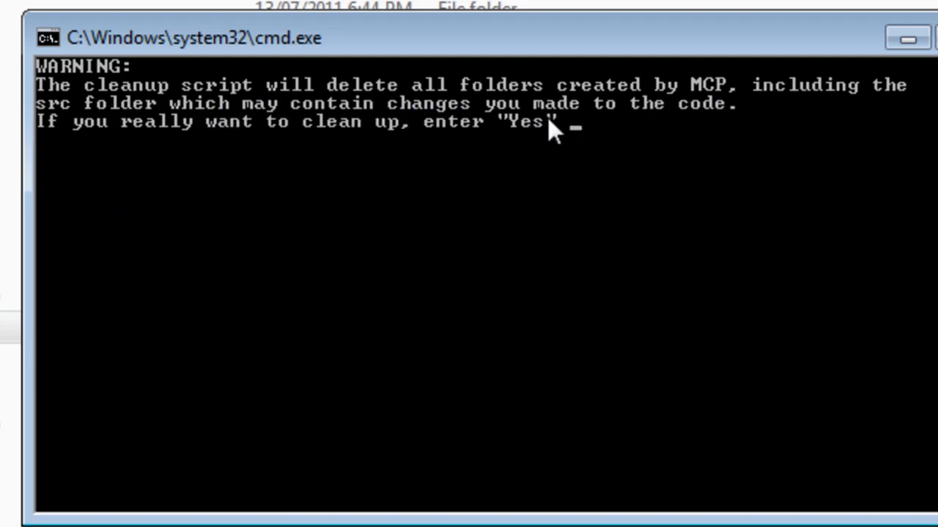
mouse_move(91, 161)
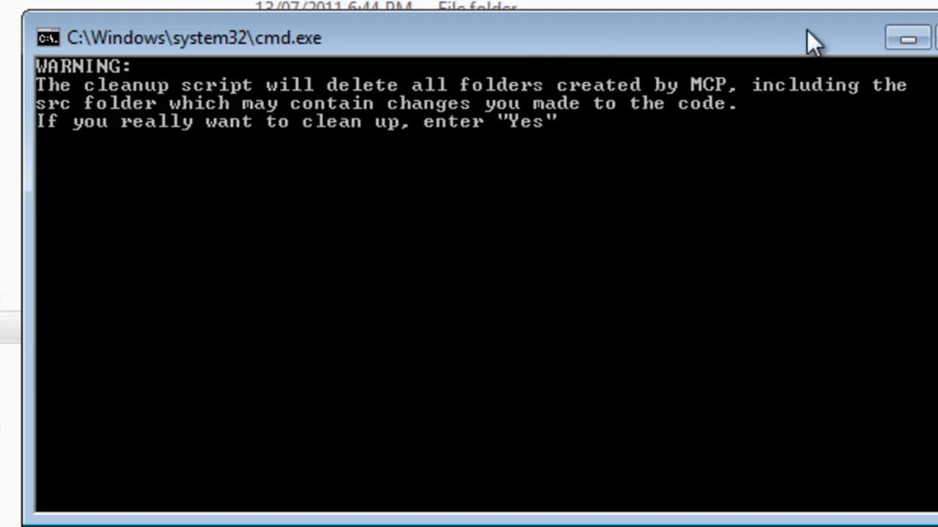
mouse_move(864, 161)
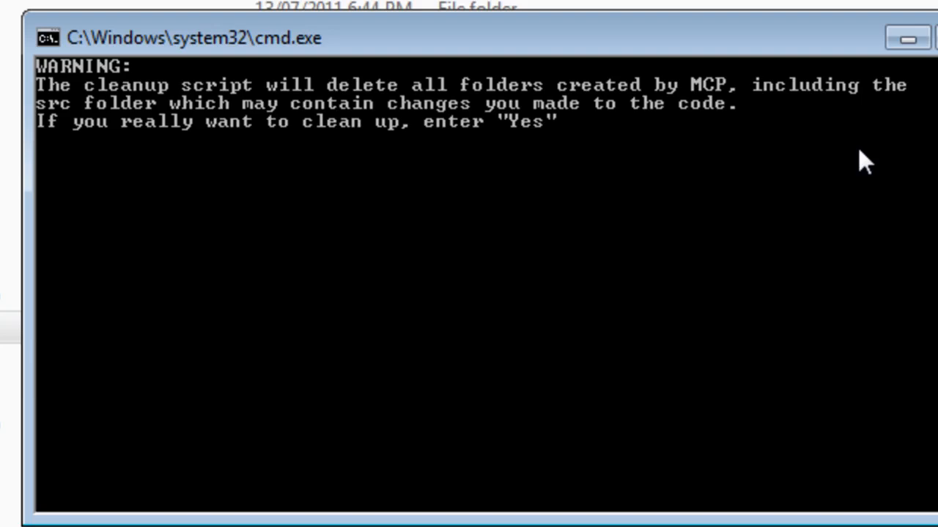
type("Yes")
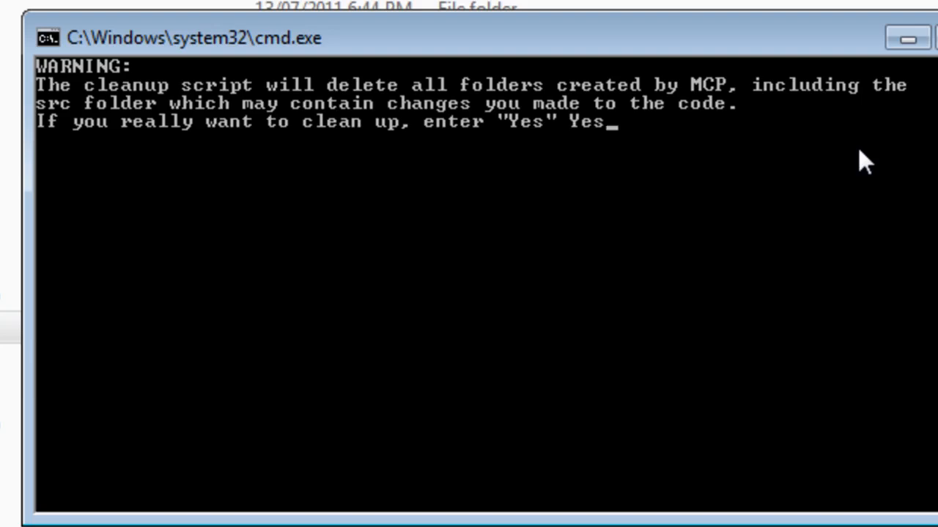
mouse_move(730, 41)
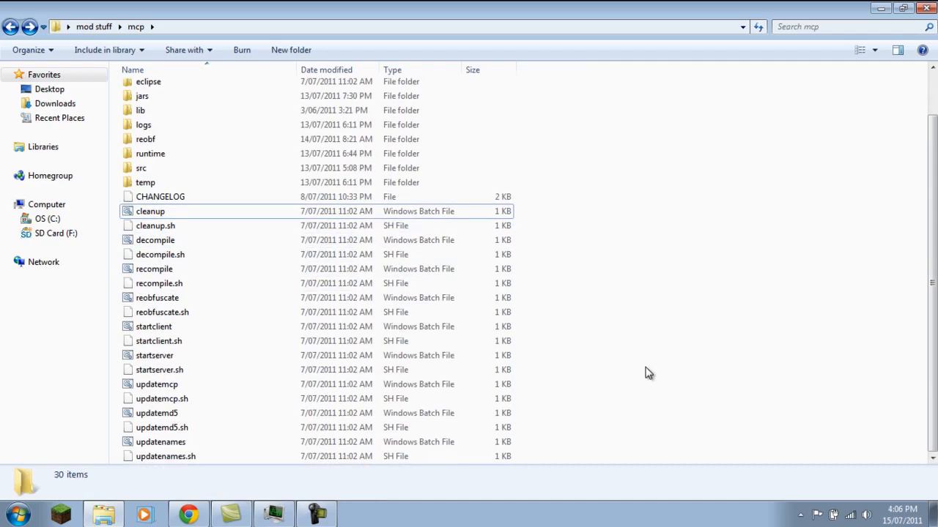
scroll("up", 3)
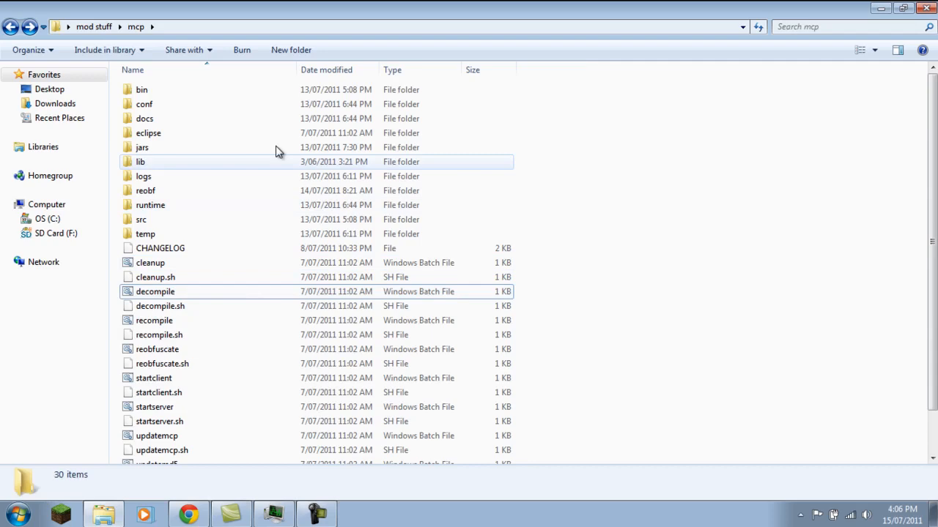
left_click(902, 8)
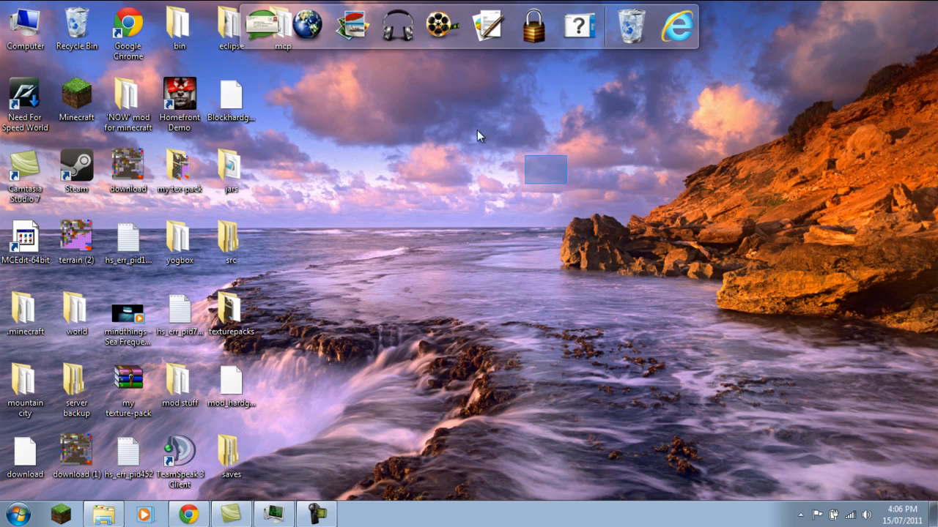
mouse_move(315, 79)
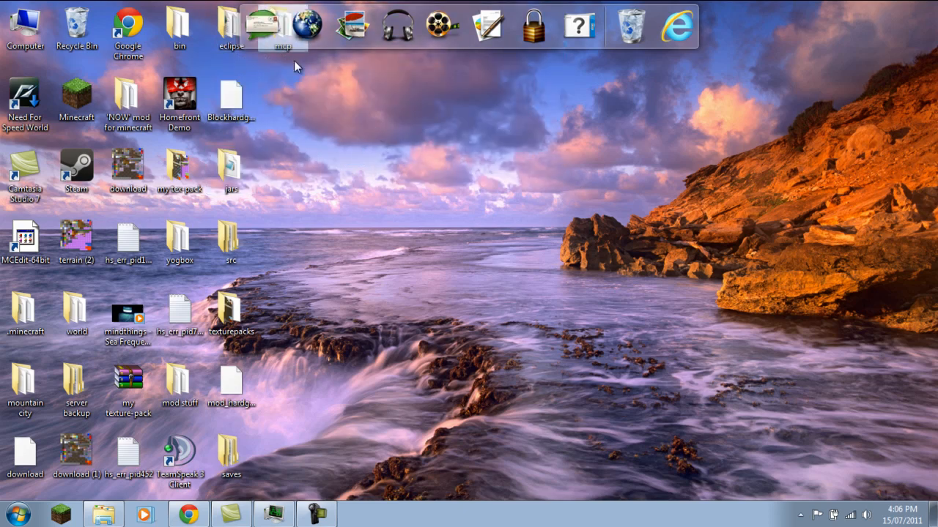
mouse_move(320, 105)
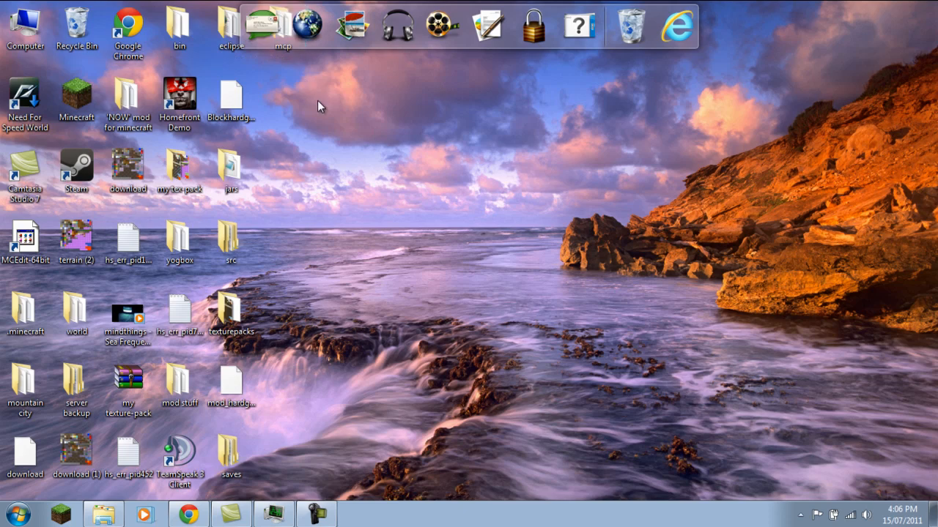
mouse_move(277, 56)
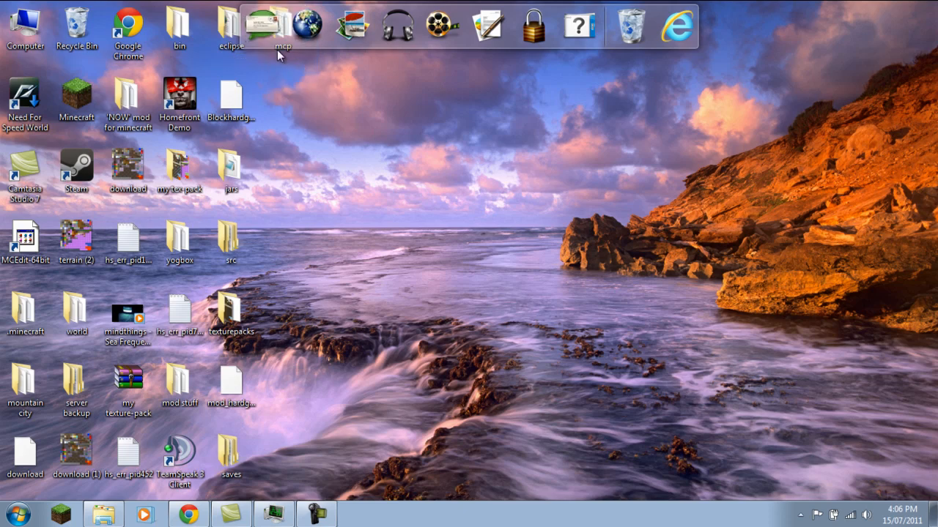
left_click(232, 242)
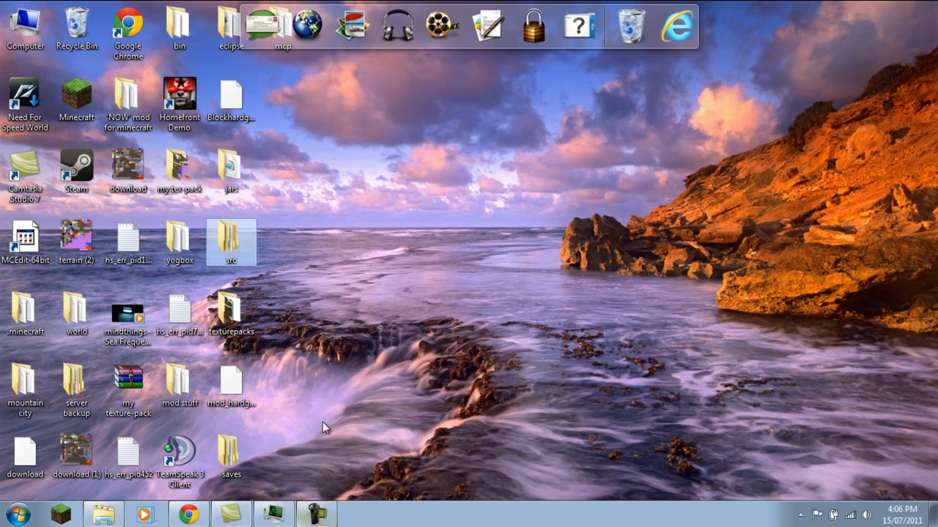
left_click(103, 513)
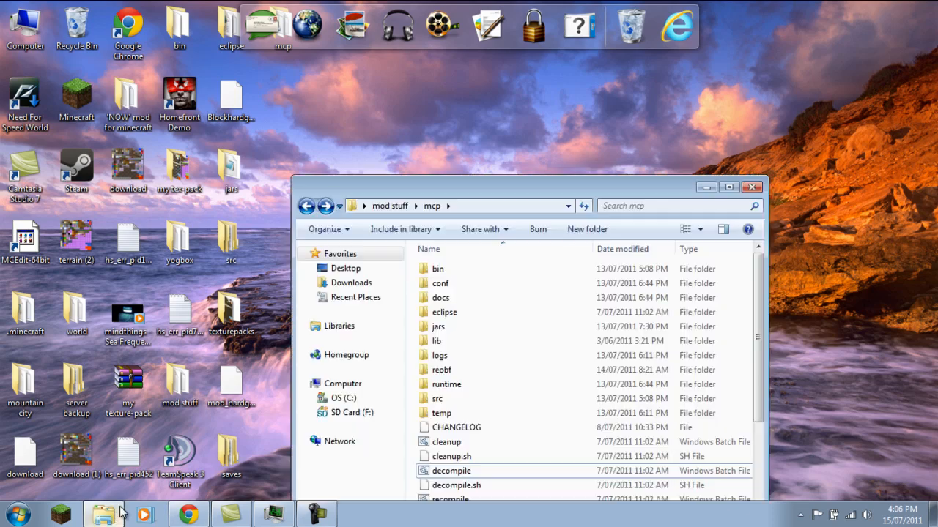
left_click(728, 187)
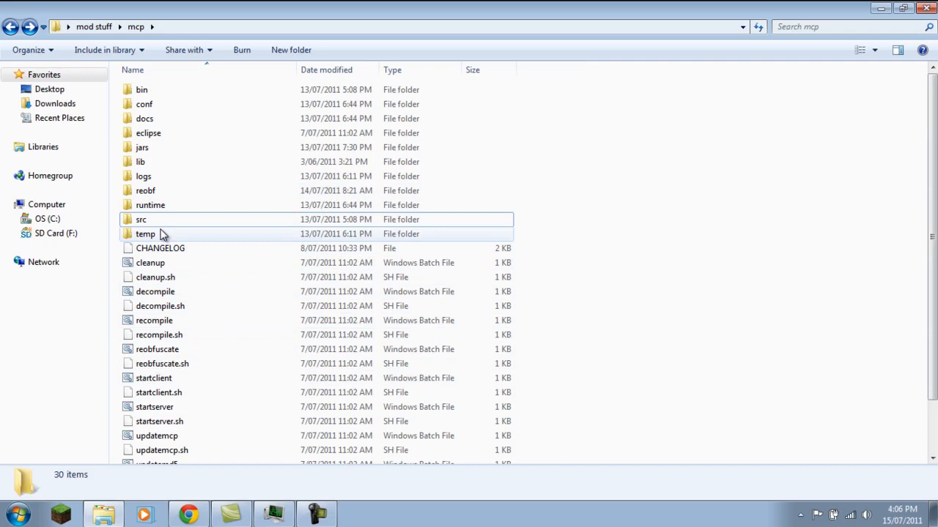
mouse_move(285, 306)
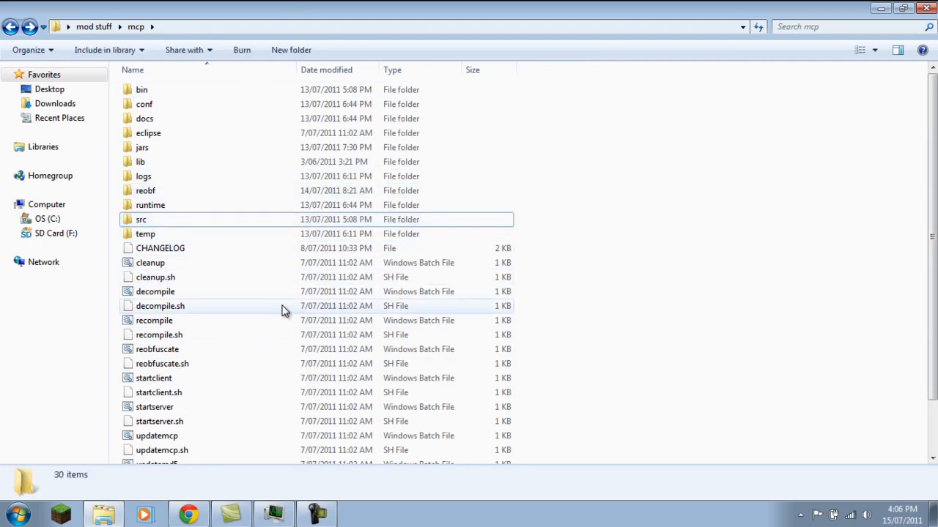
mouse_move(639, 238)
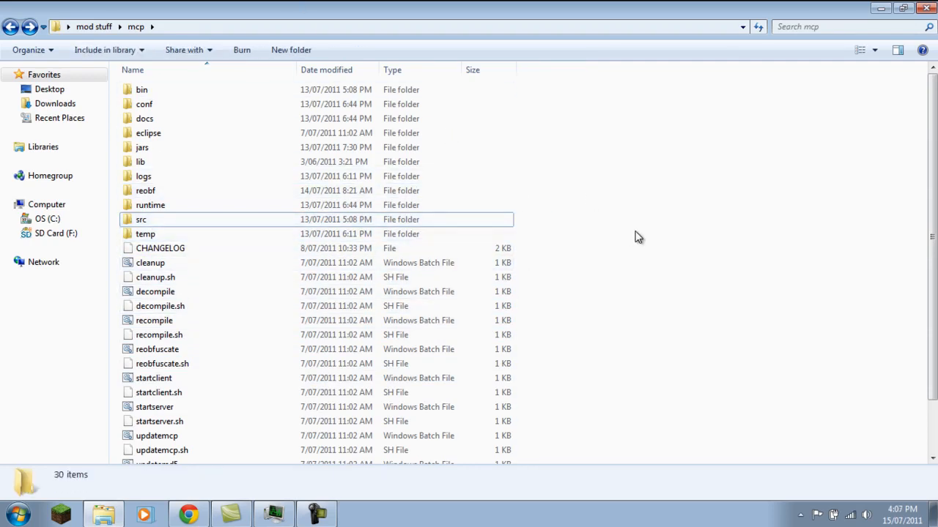
mouse_move(225, 211)
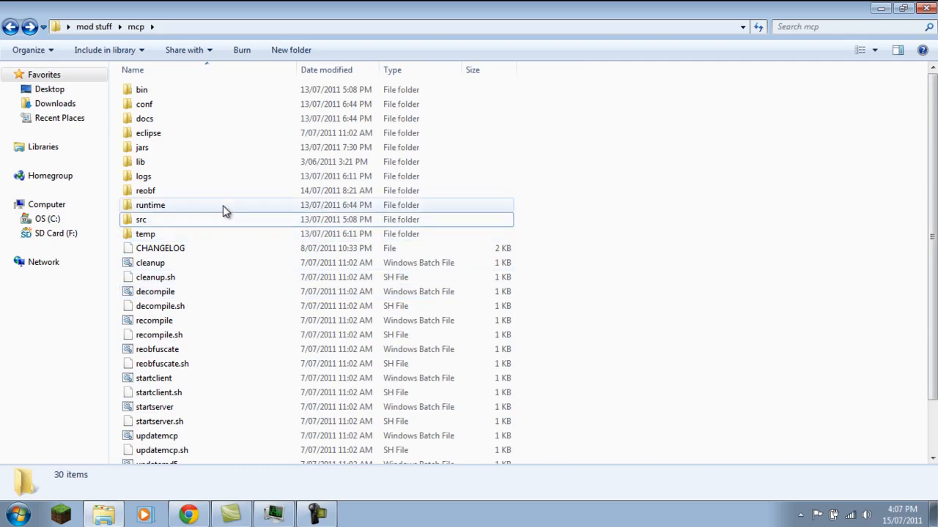
mouse_move(145, 320)
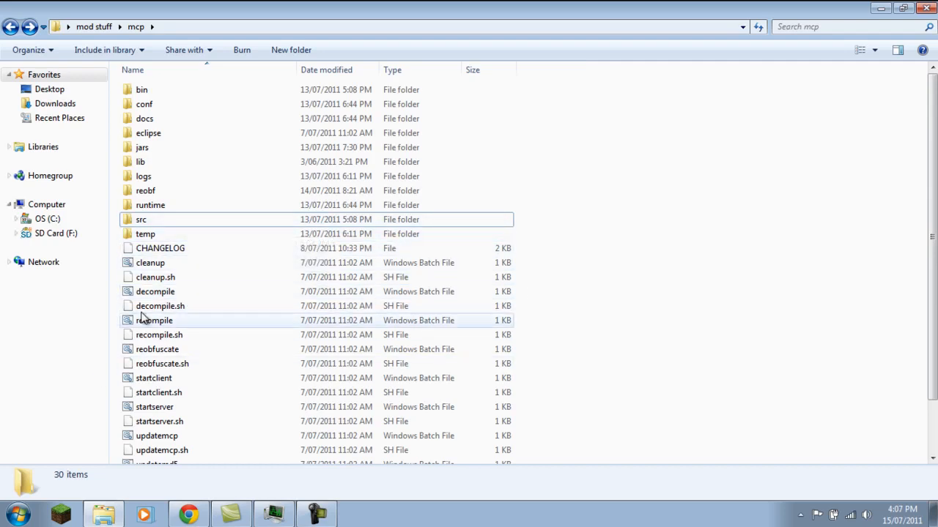
left_click(155, 292)
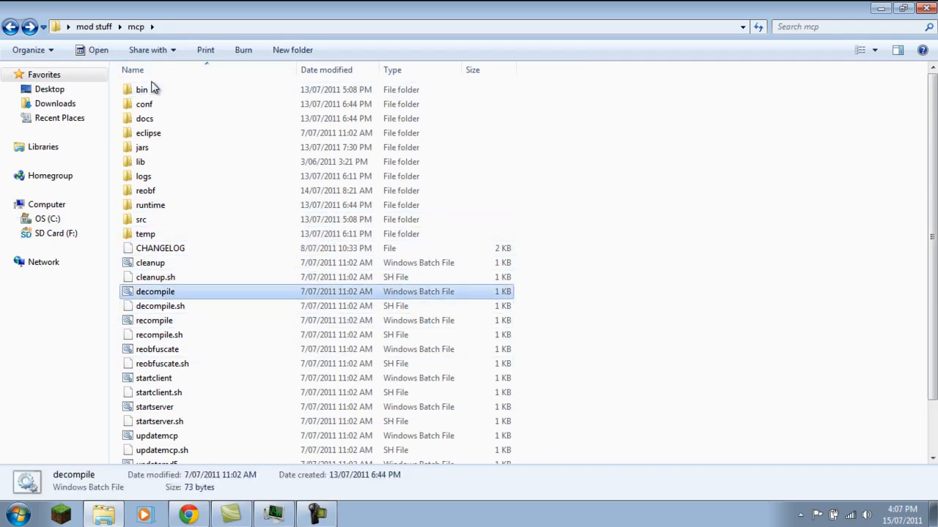
scroll("down", 3)
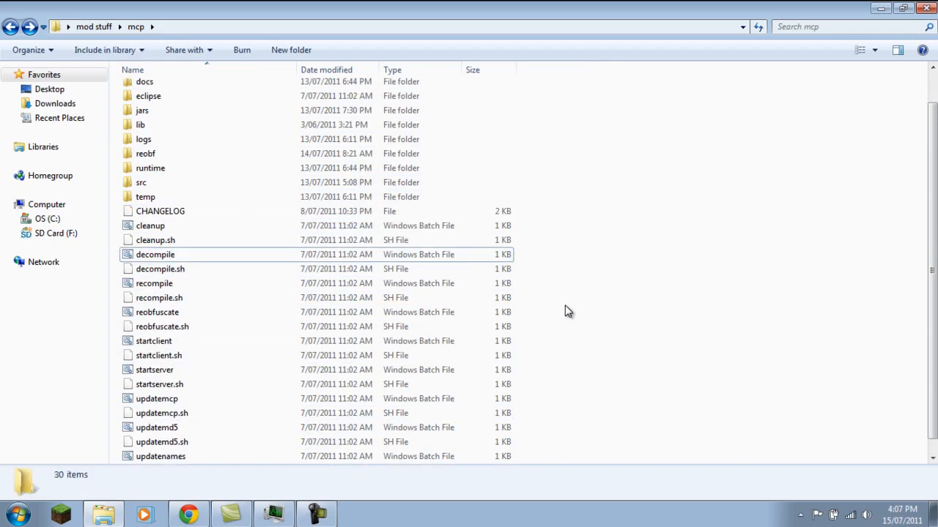
scroll("up", 3)
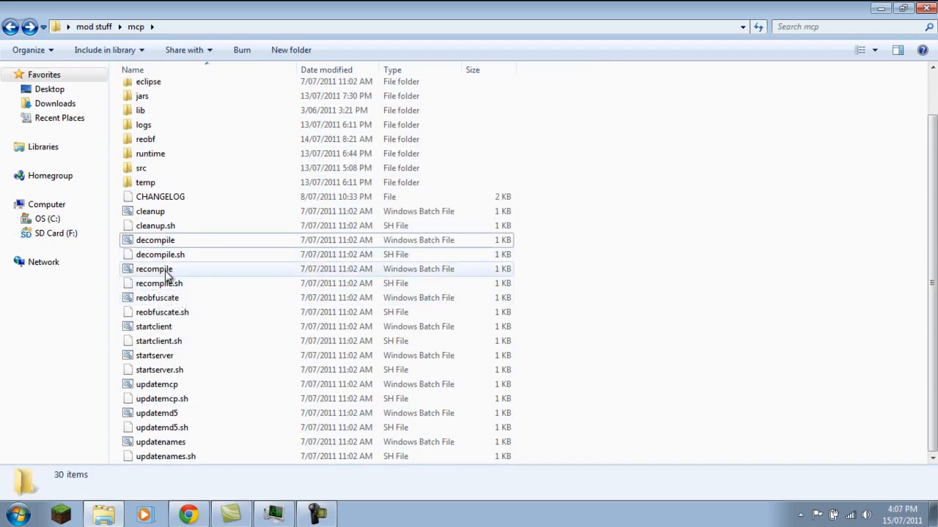
left_click(154, 270)
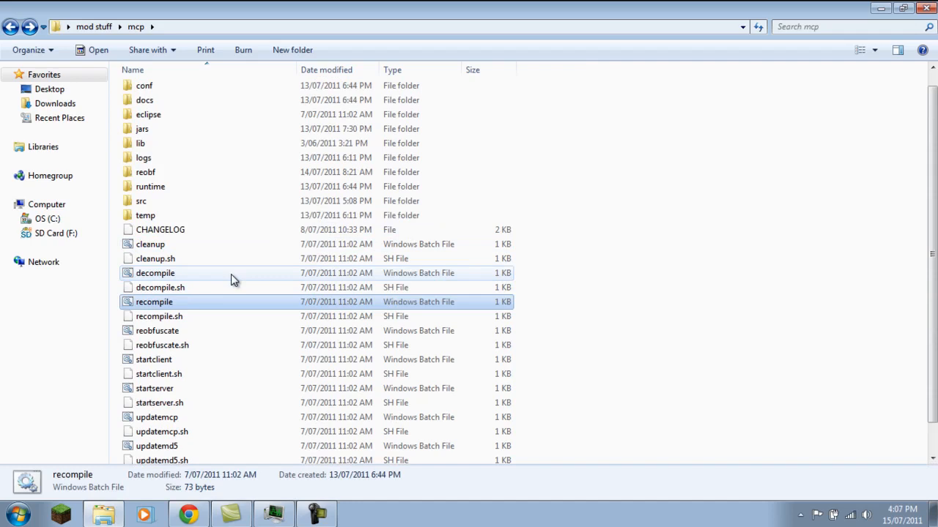
scroll("up", 3)
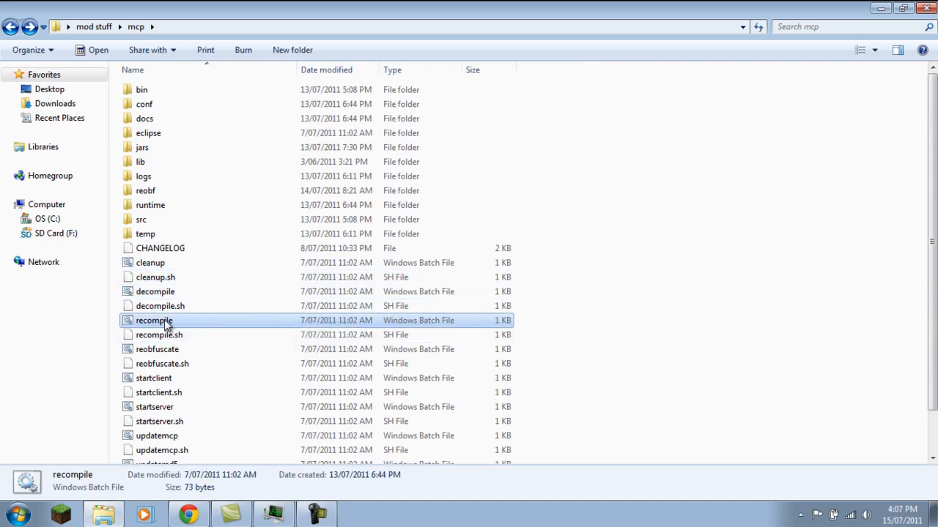
mouse_move(642, 246)
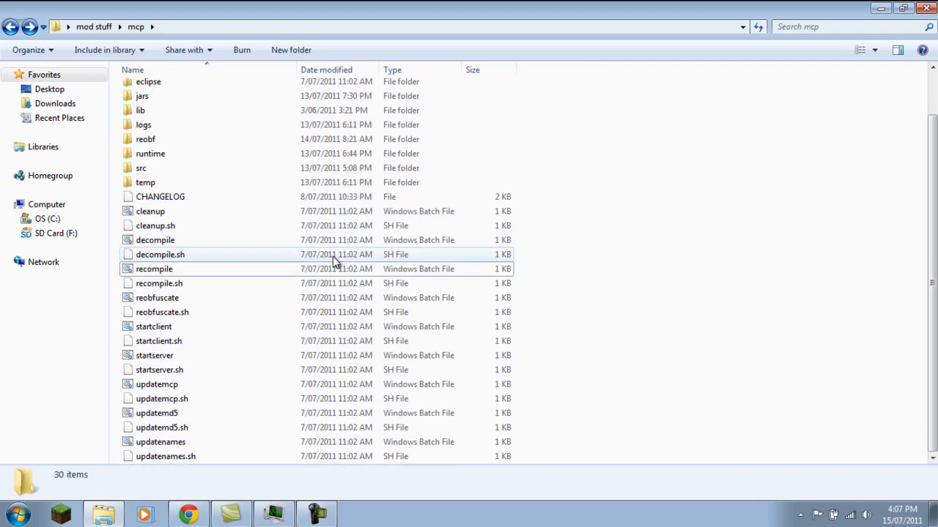
left_click(157, 298)
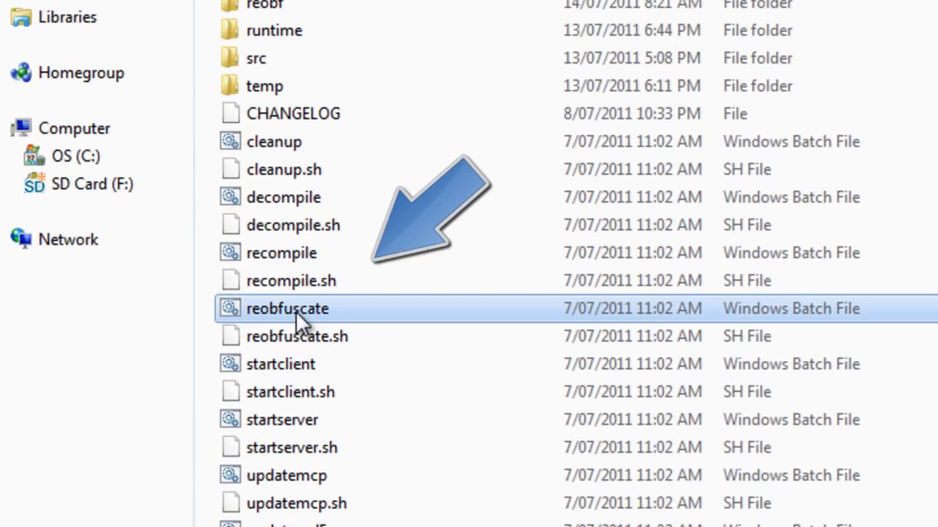
Step: Run reobfuscate.bat to regenerate the reobf folder's output
double_click(287, 307)
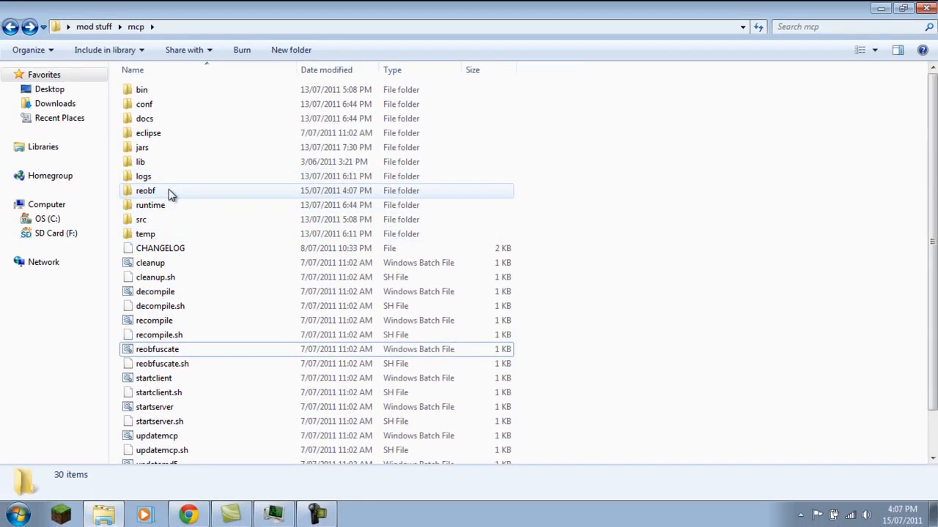
Step: Enter reobf and its freshly dated minecraft subfolder
double_click(145, 191)
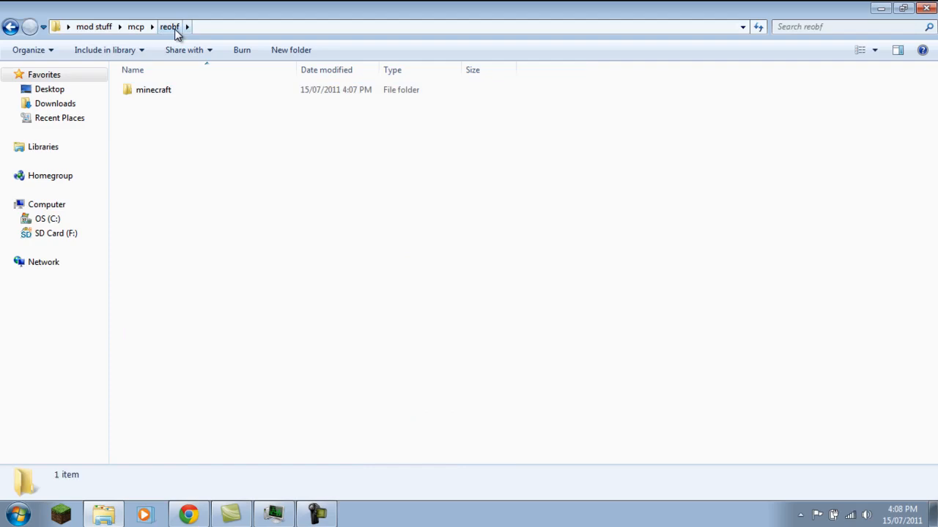
double_click(153, 89)
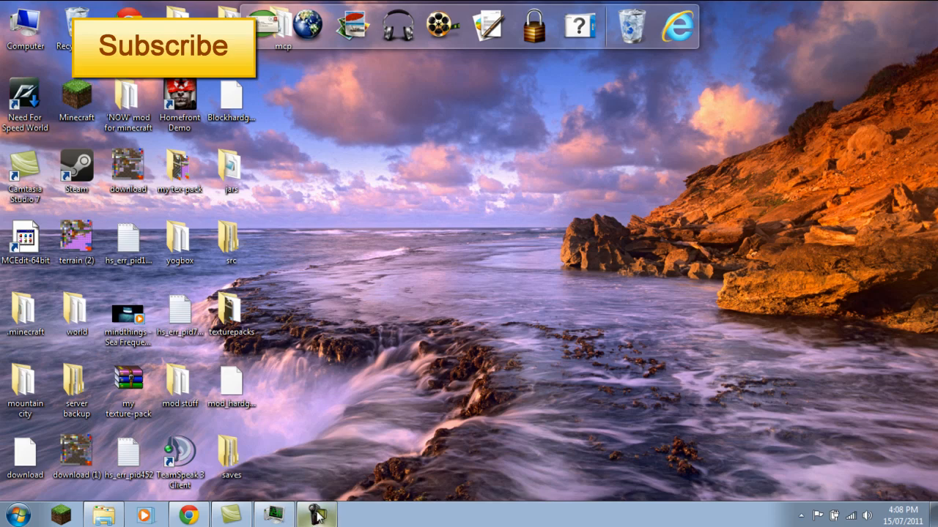
mouse_move(396, 442)
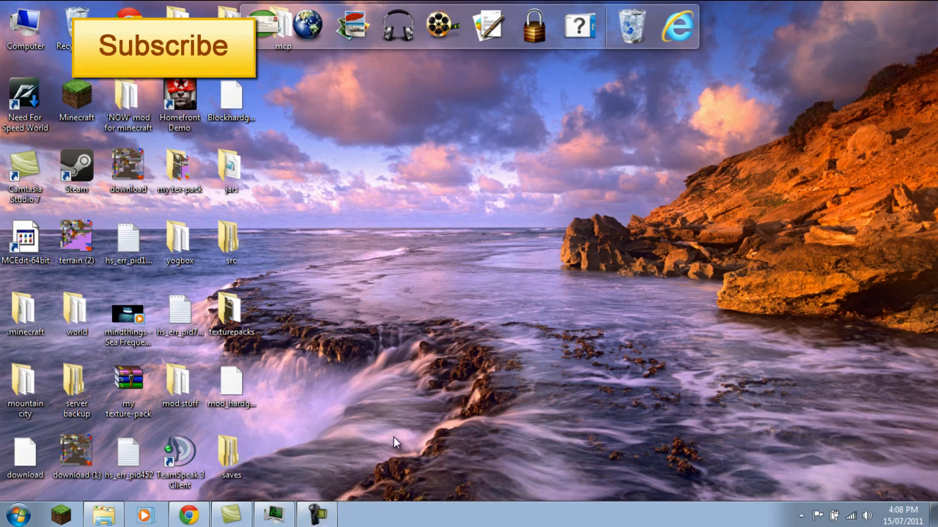